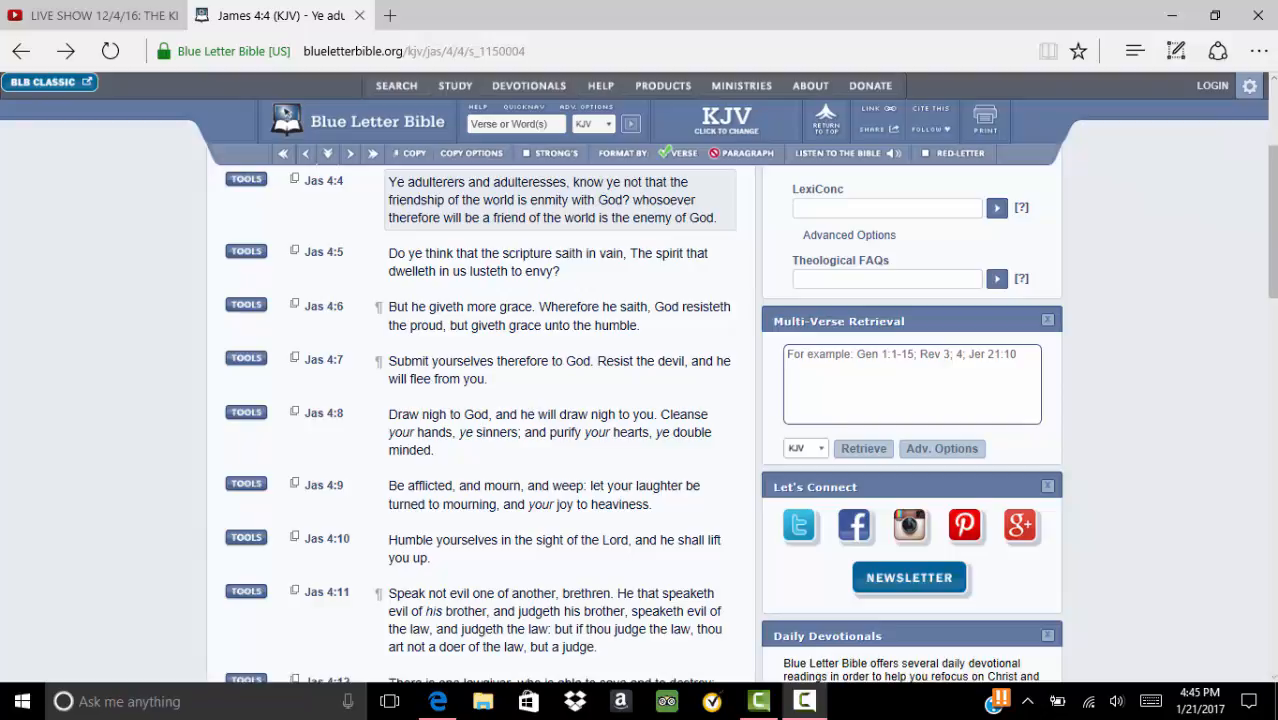
{"action": "mouse_move", "coordinate": [506, 172]}
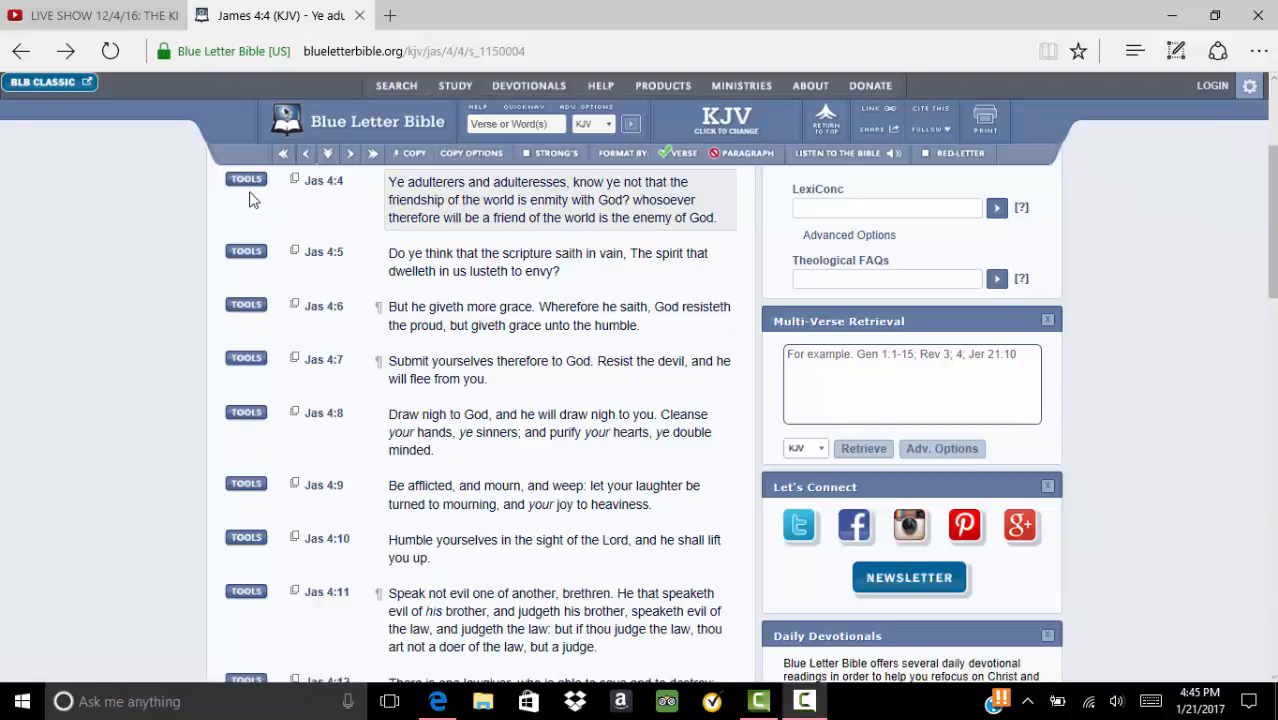
{"action": "mouse_move", "coordinate": [323, 181]}
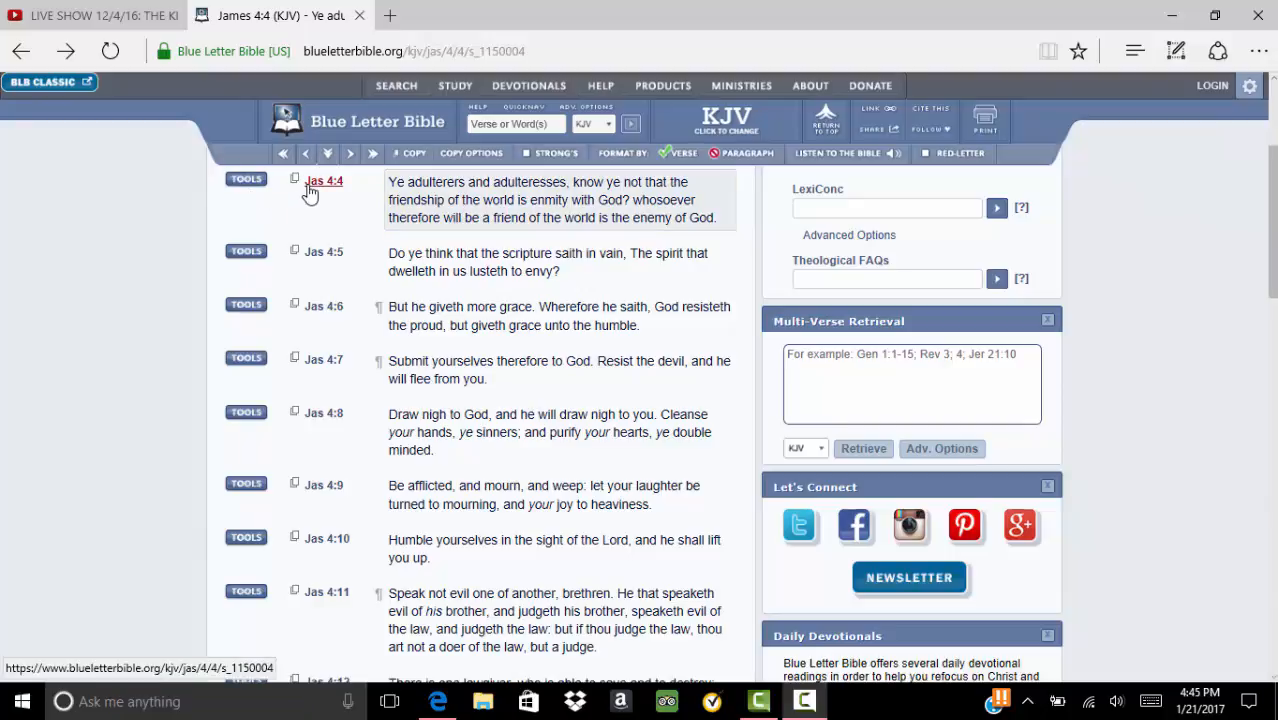
Expand the James 4:4 interlinear panel and scroll through the Reverse Interlinear table
{"action": "left_click", "coordinate": [246, 179]}
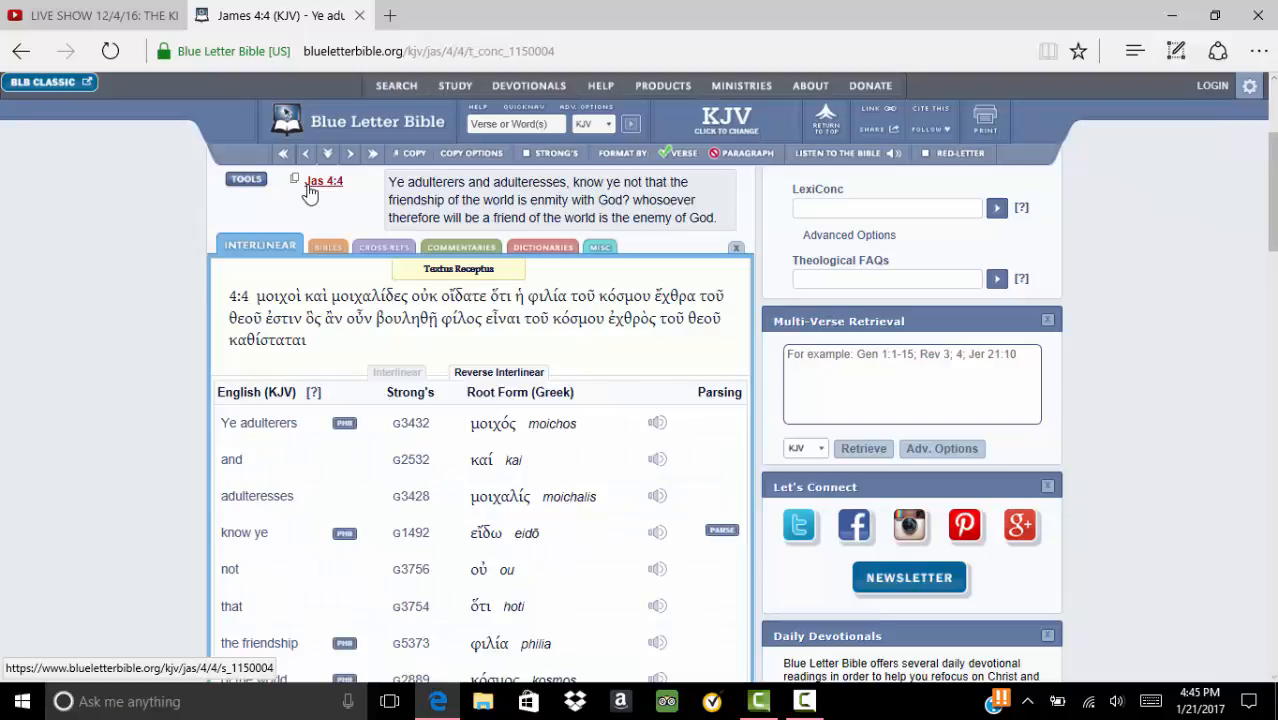
{"action": "scroll", "scroll_direction": "down", "scroll_amount": 3}
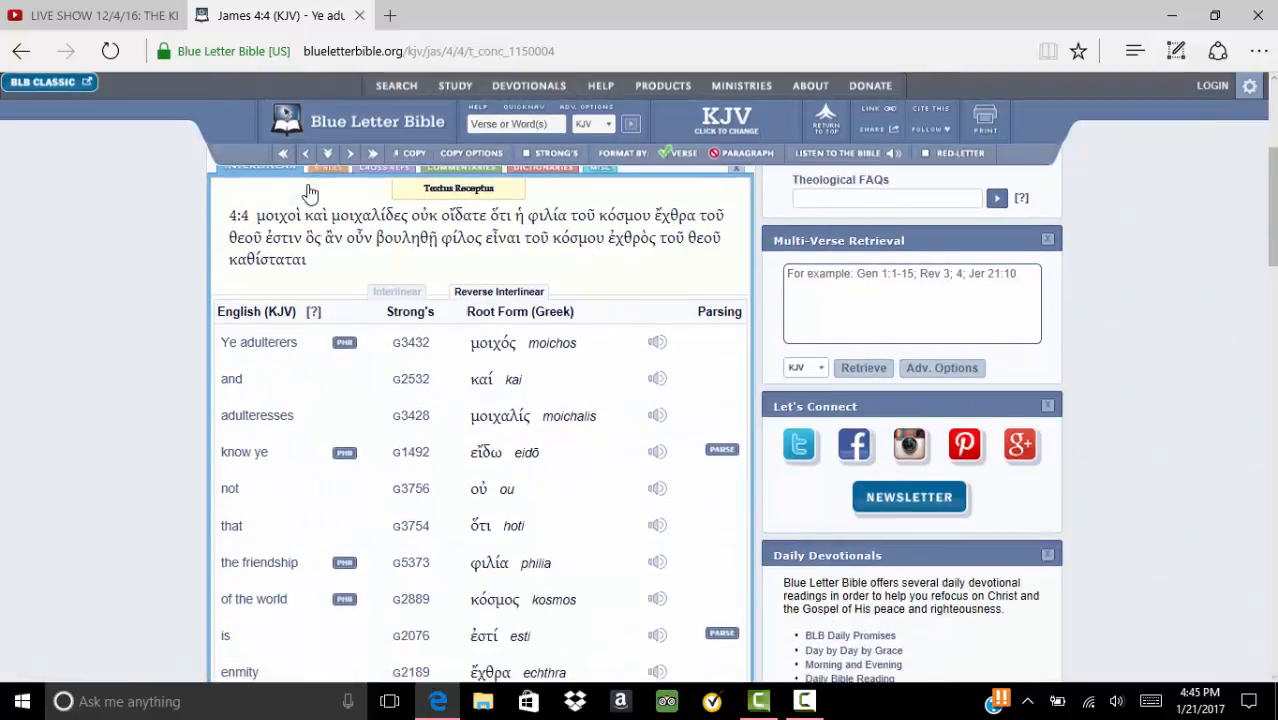
{"action": "scroll", "scroll_direction": "down", "scroll_amount": 3}
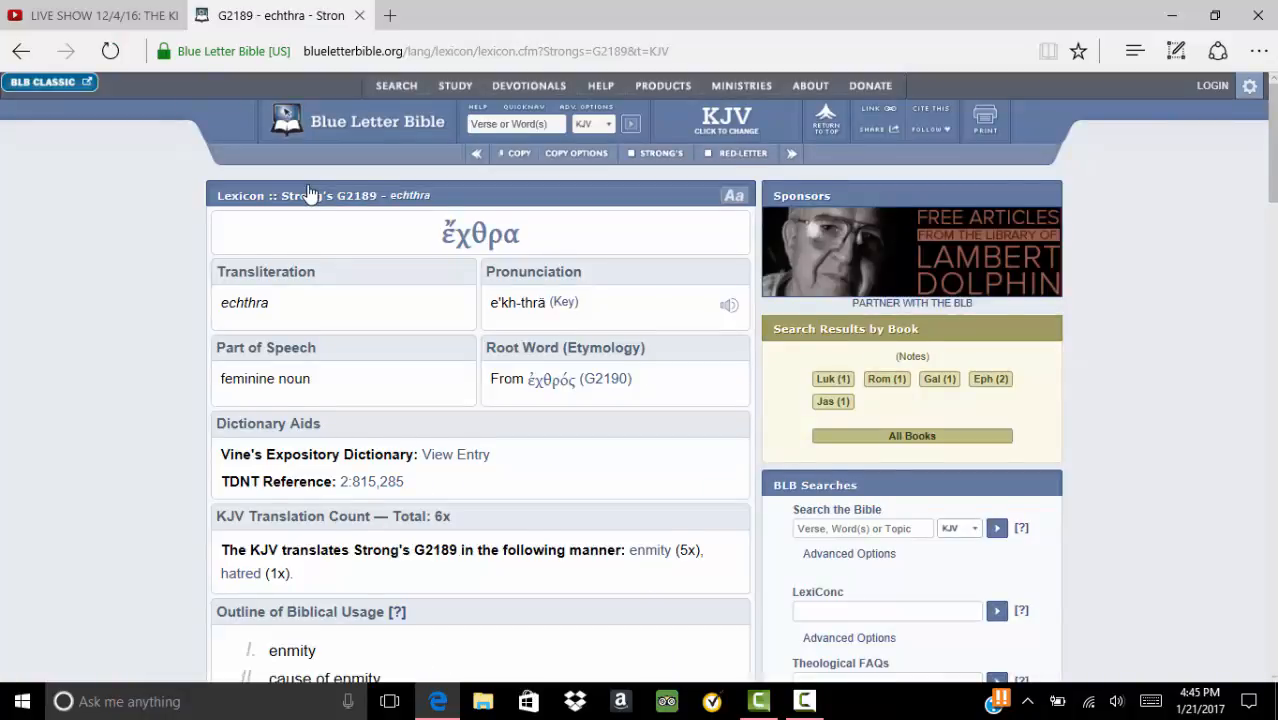
Scroll through the G2189 echthra lexicon page and its KJV usage
{"action": "scroll", "scroll_direction": "down", "scroll_amount": 3}
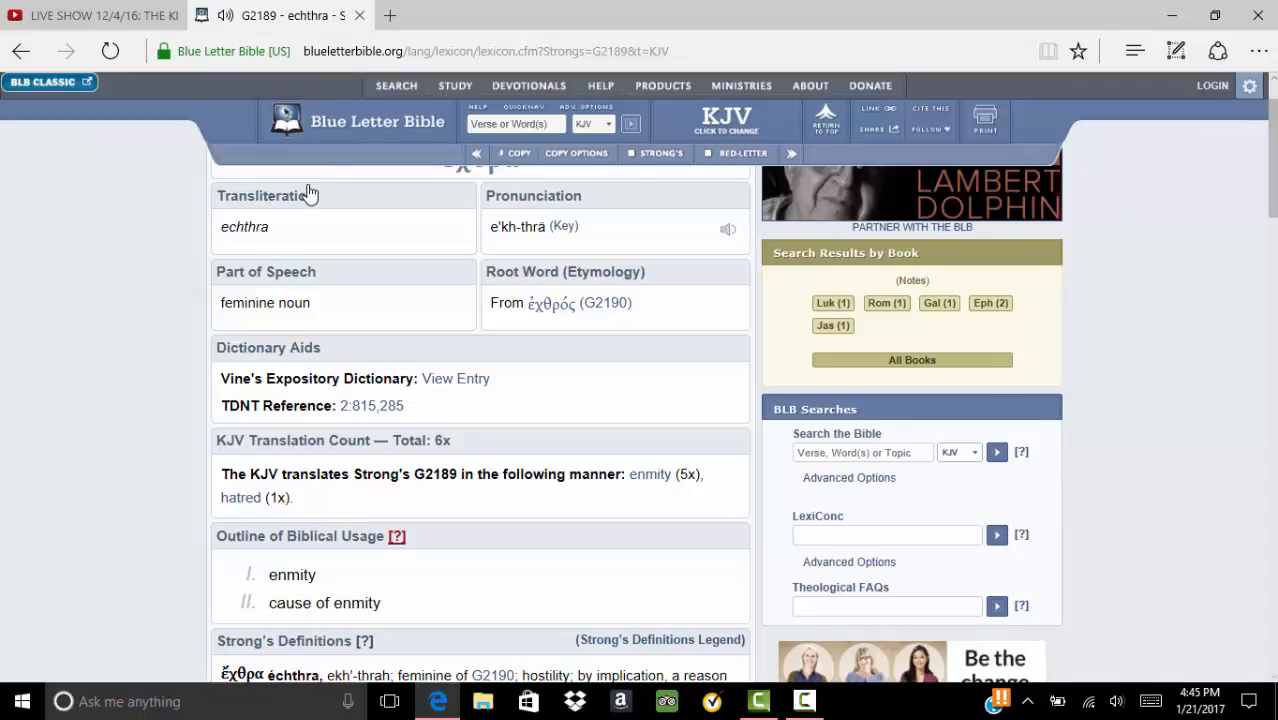
{"action": "scroll", "scroll_direction": "down", "scroll_amount": 3}
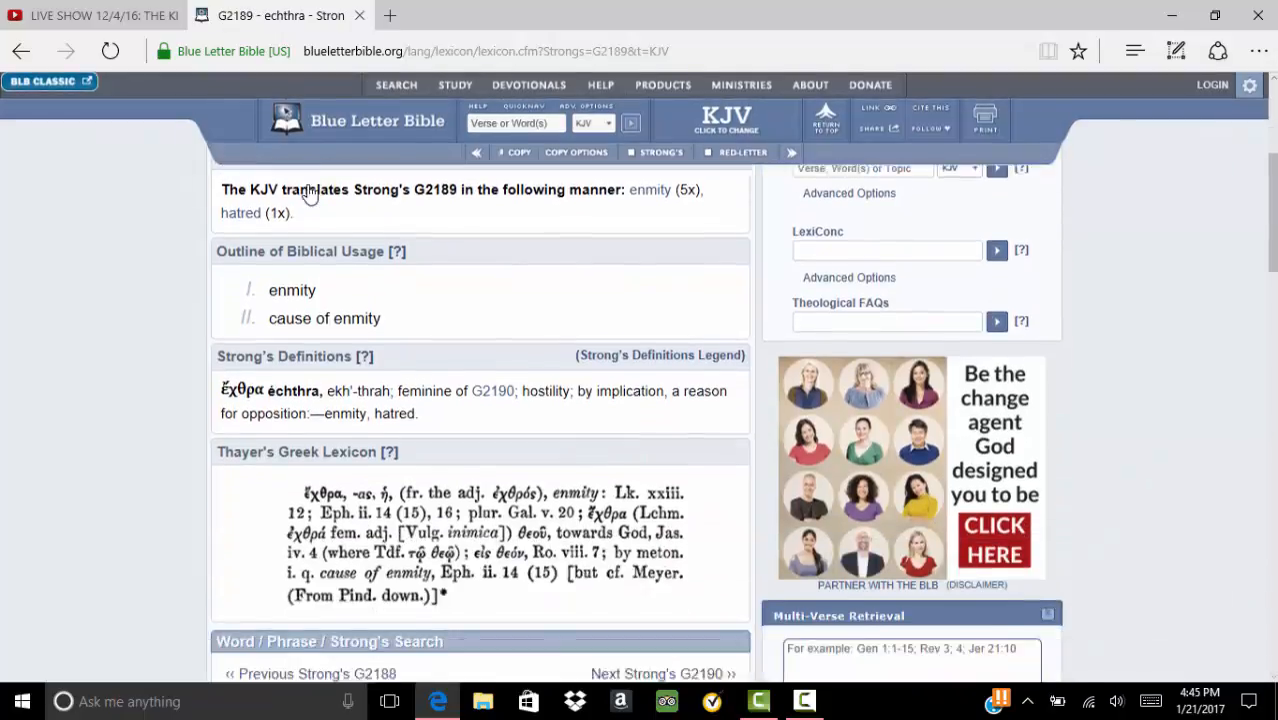
{"action": "scroll", "scroll_direction": "down", "scroll_amount": 3}
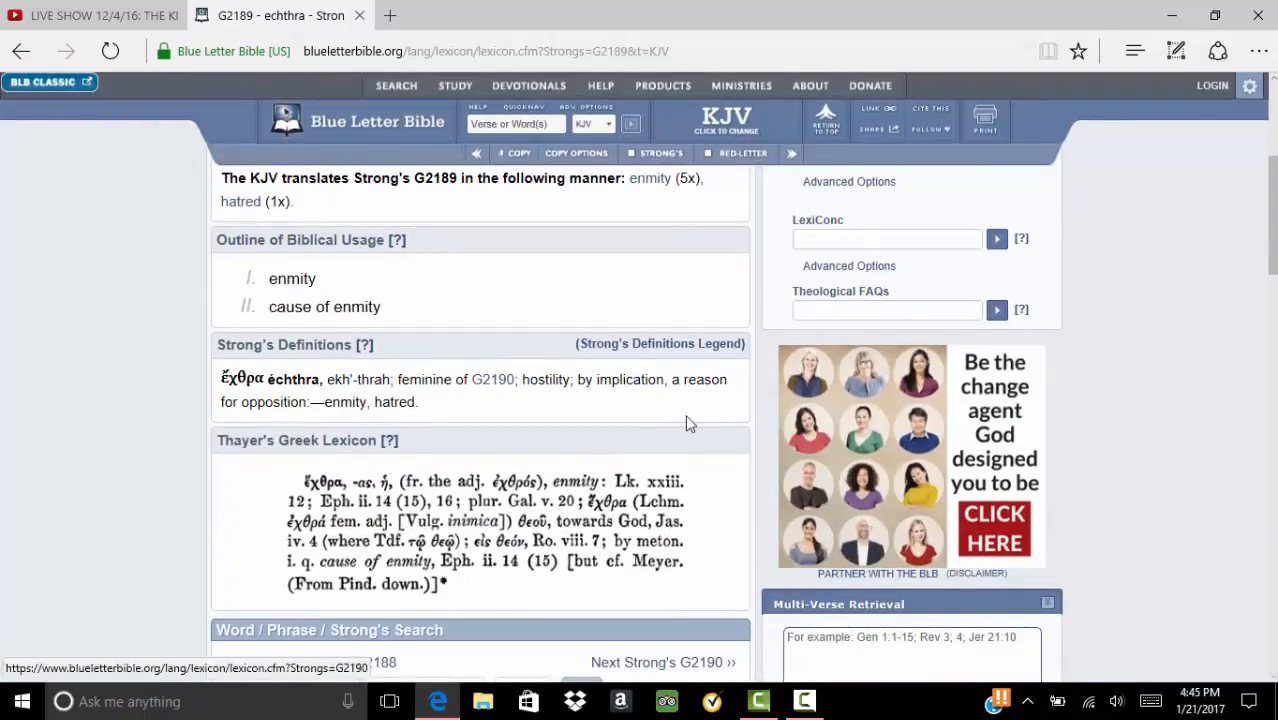
{"action": "mouse_move", "coordinate": [505, 398]}
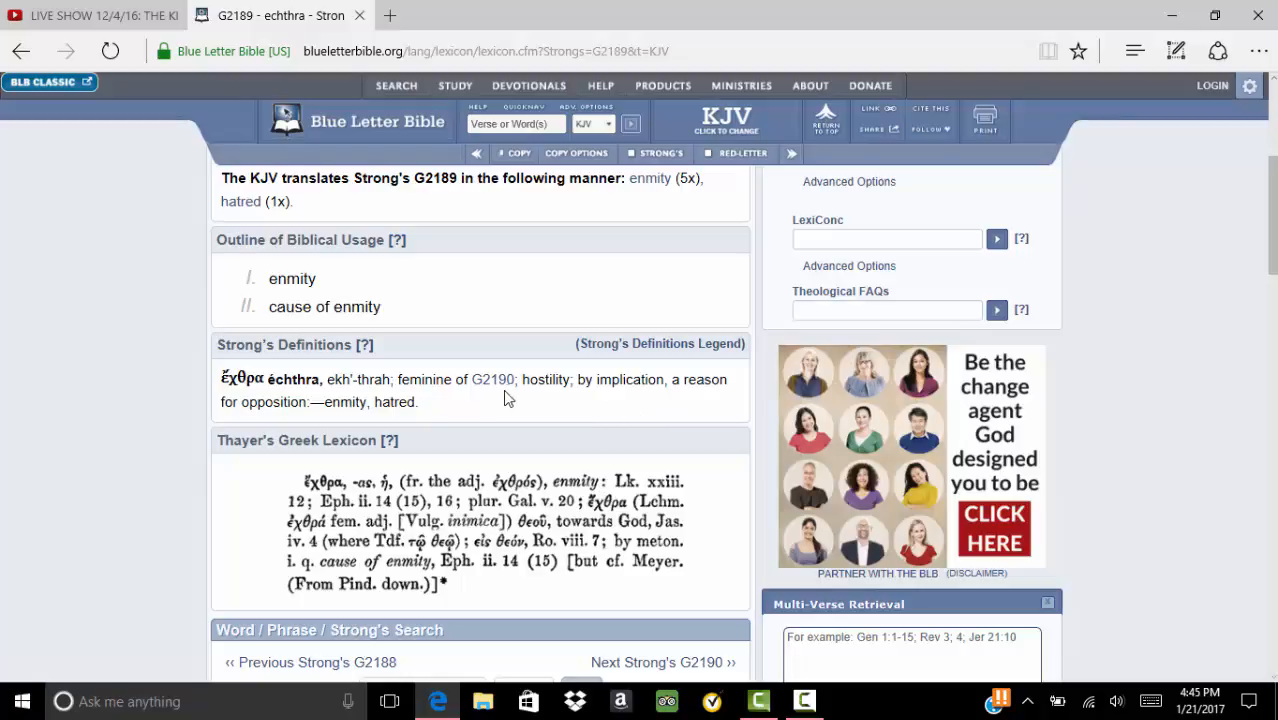
{"action": "mouse_move", "coordinate": [630, 403]}
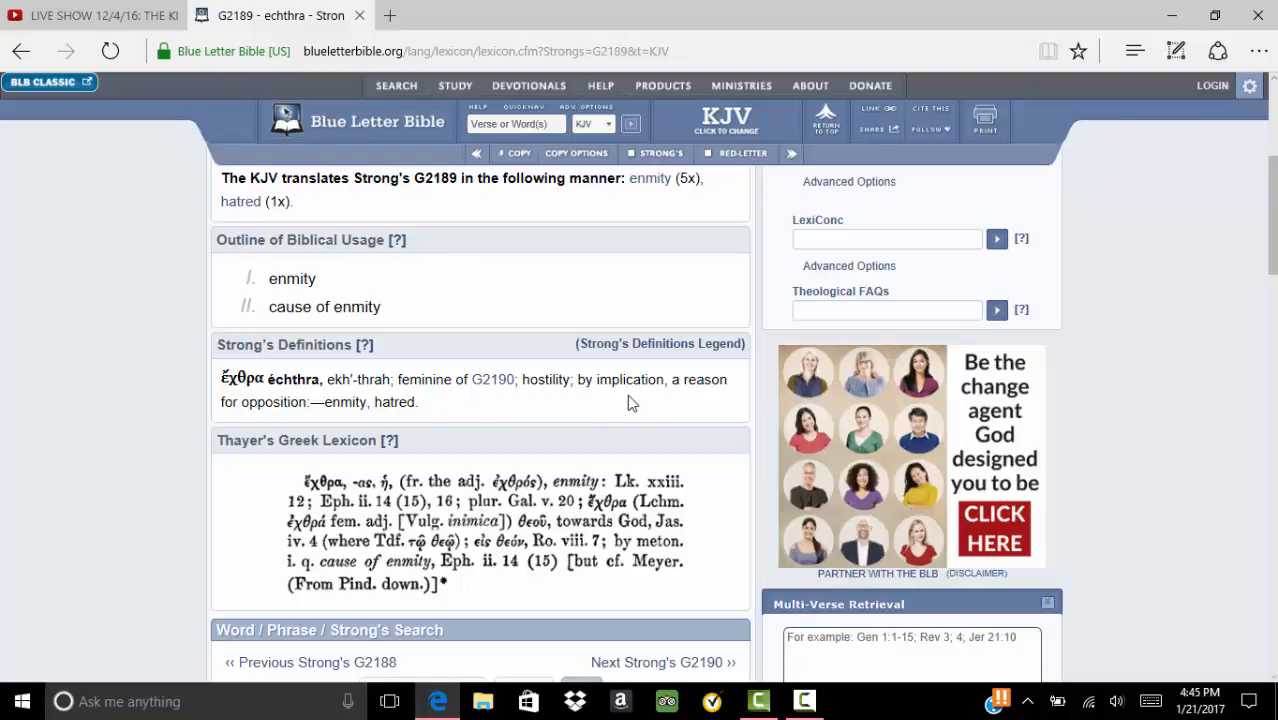
{"action": "mouse_move", "coordinate": [253, 440]}
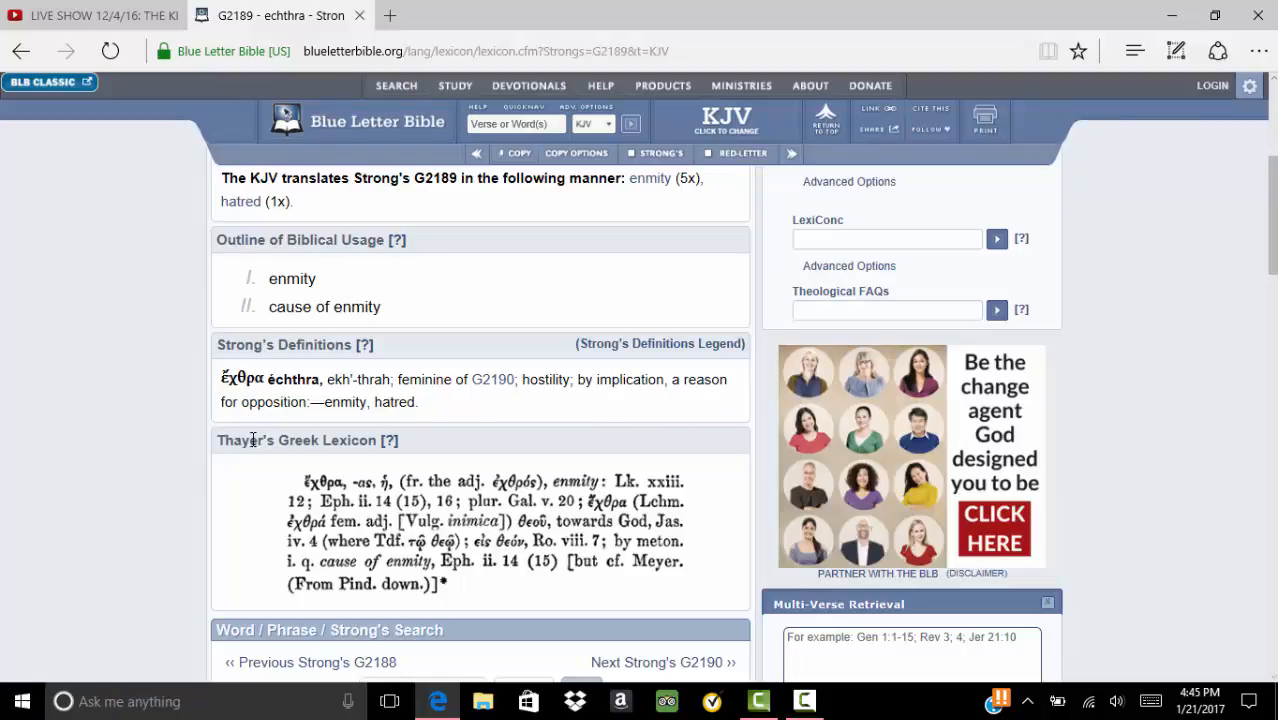
{"action": "mouse_move", "coordinate": [362, 424]}
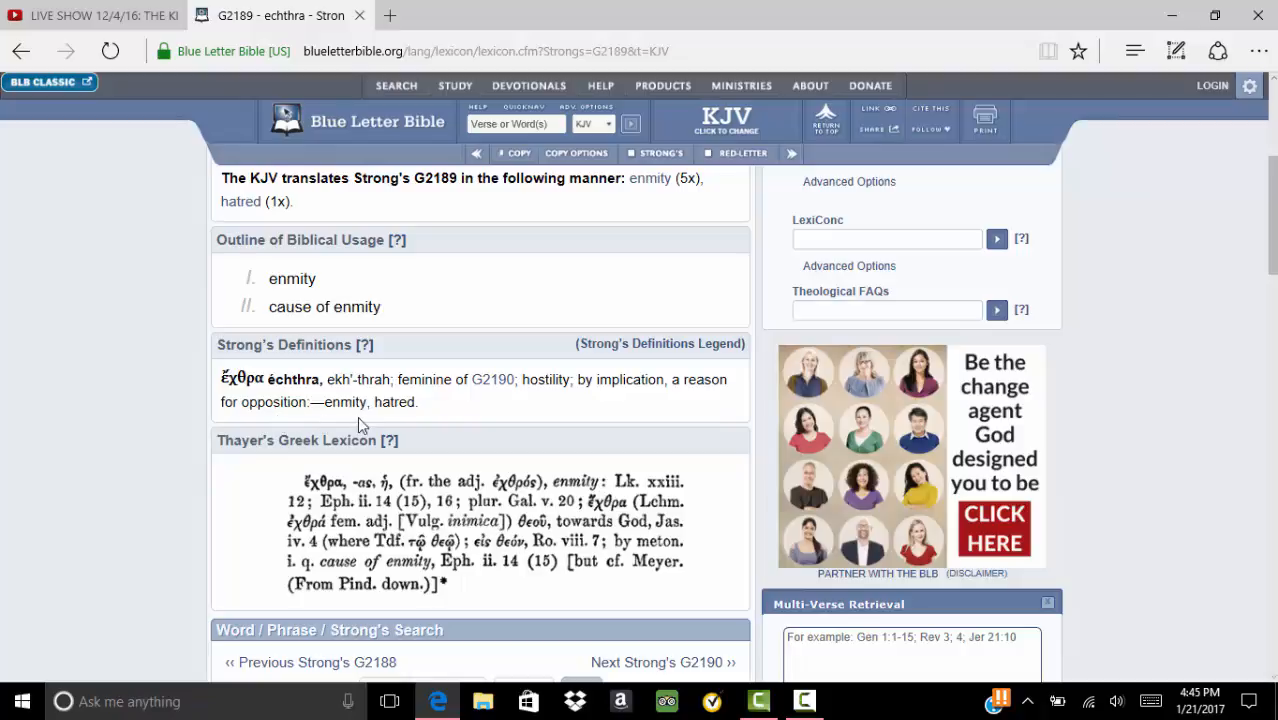
{"action": "mouse_move", "coordinate": [243, 425]}
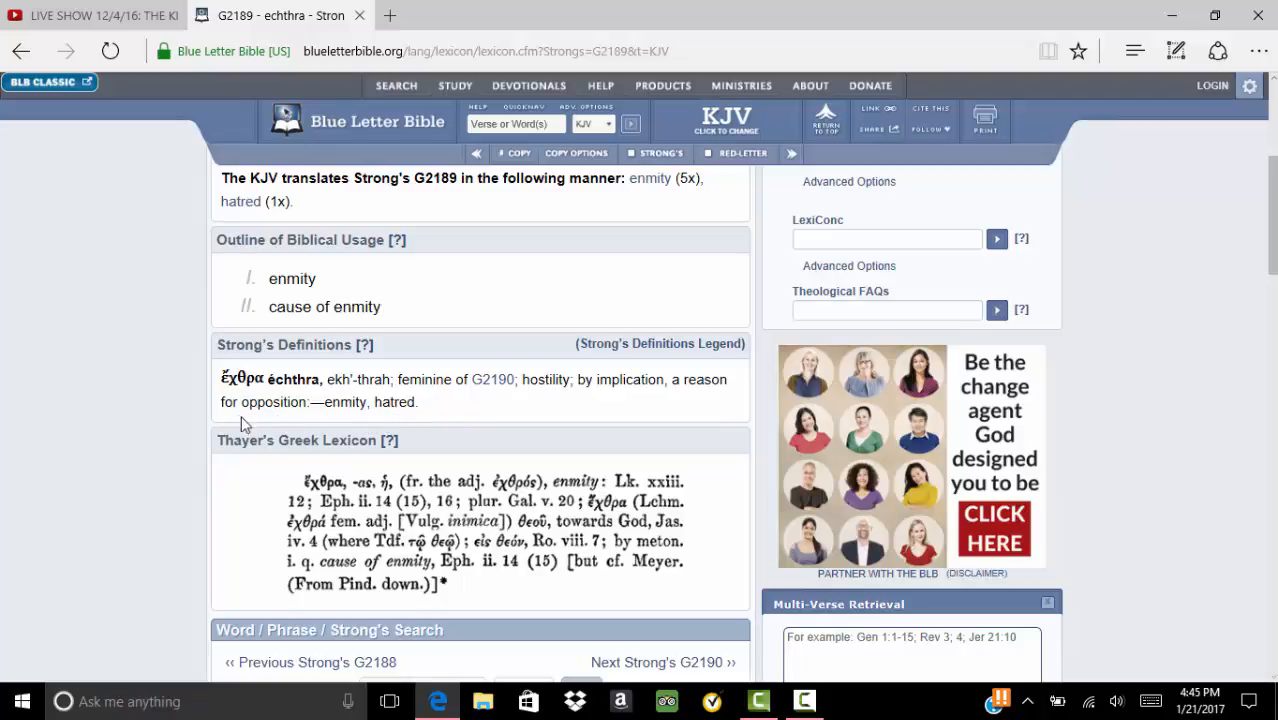
{"action": "mouse_move", "coordinate": [337, 426]}
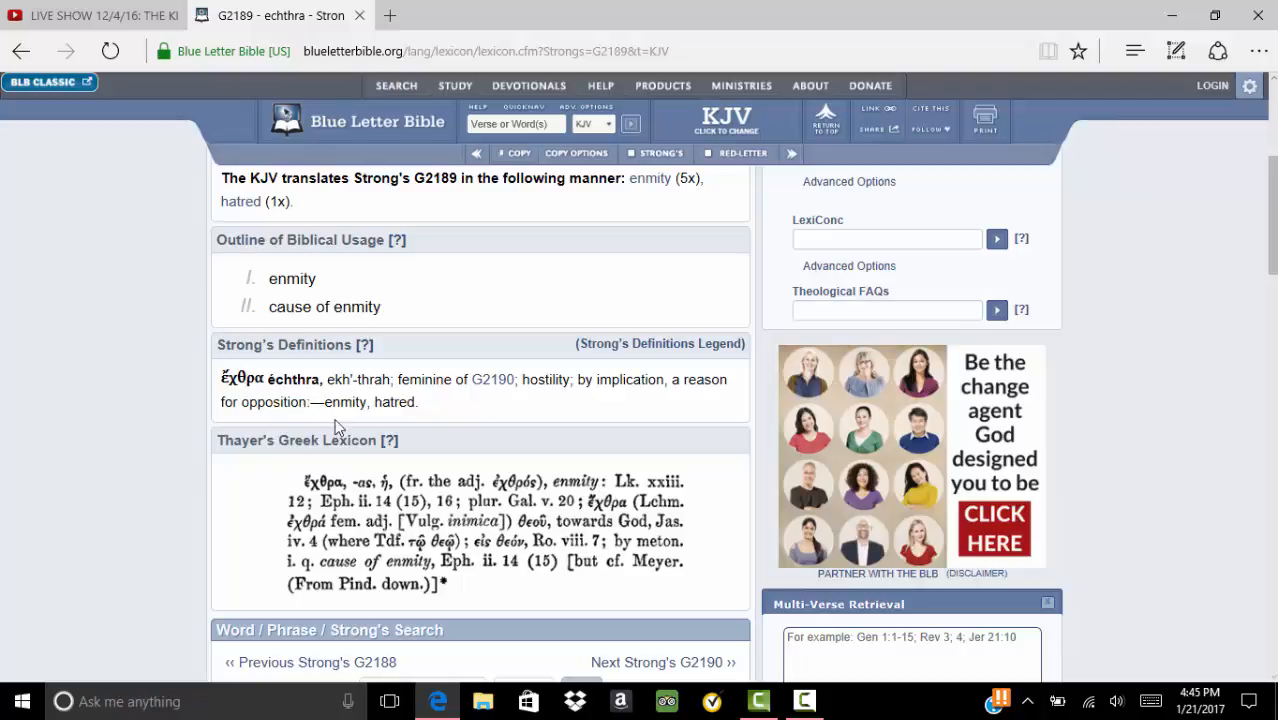
{"action": "mouse_move", "coordinate": [155, 347]}
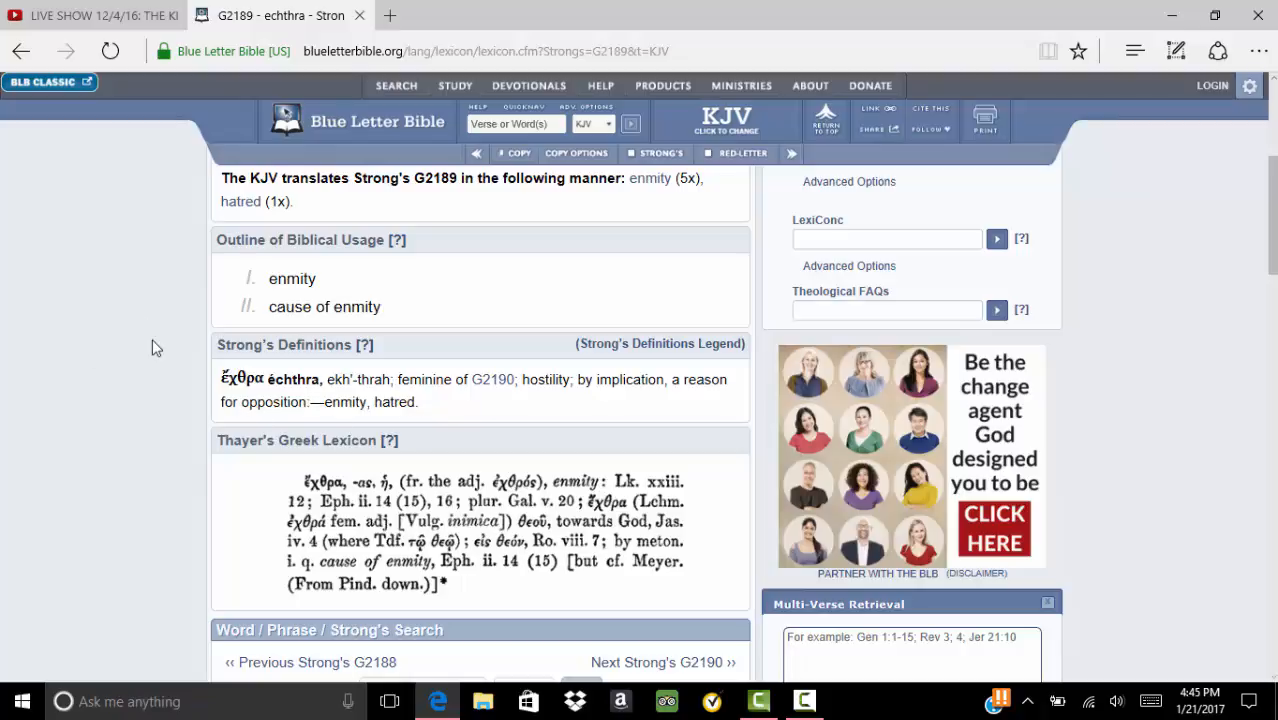
{"action": "scroll", "scroll_direction": "up", "scroll_amount": 3}
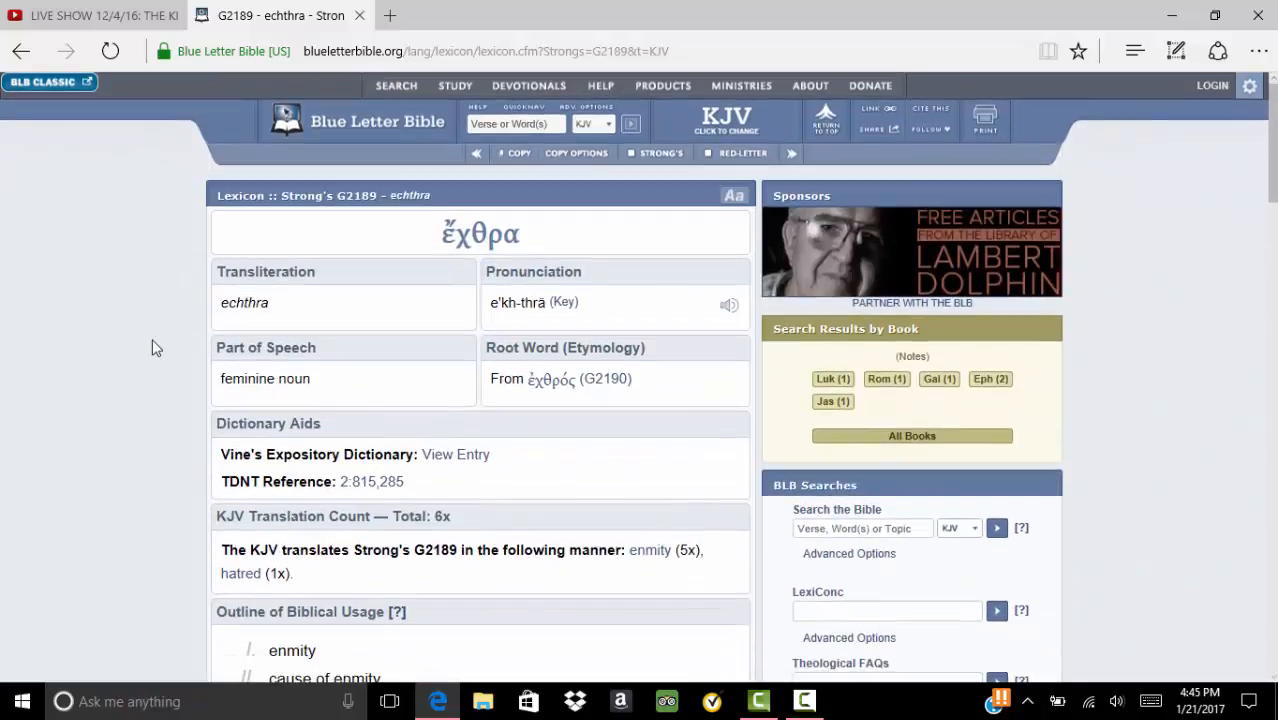
{"action": "scroll", "scroll_direction": "down", "scroll_amount": 3}
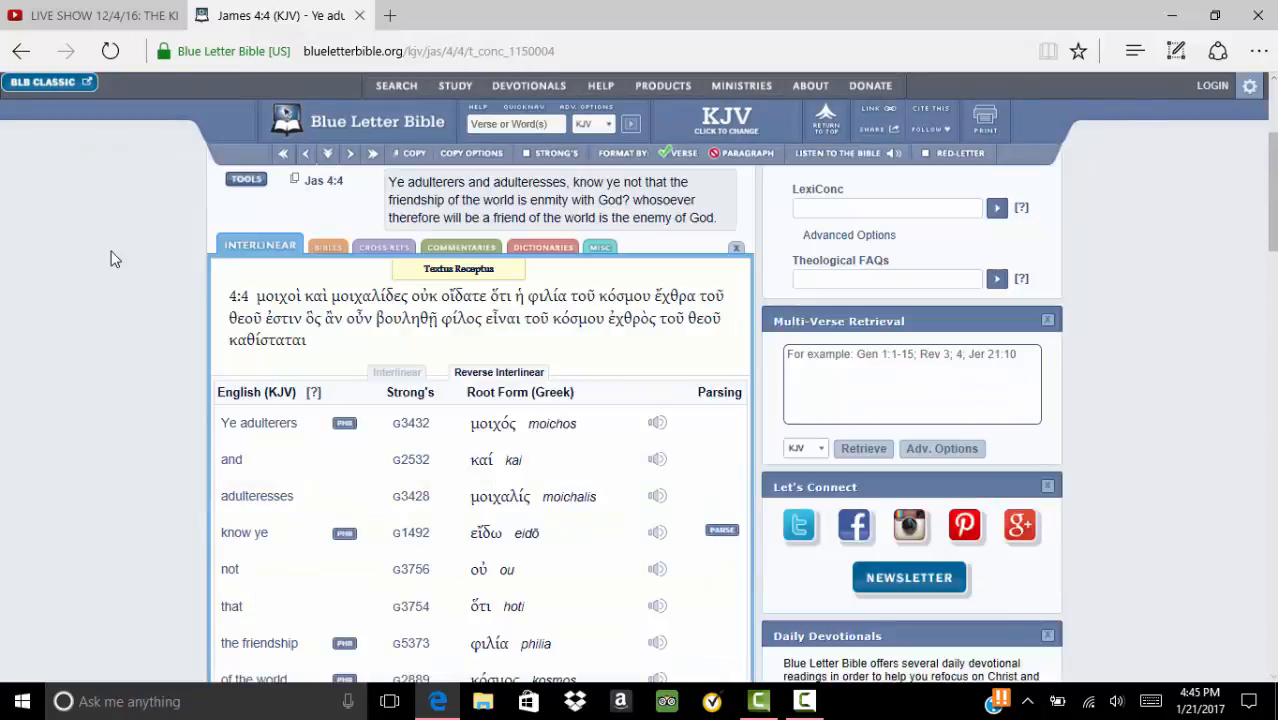
{"action": "mouse_move", "coordinate": [5, 177]}
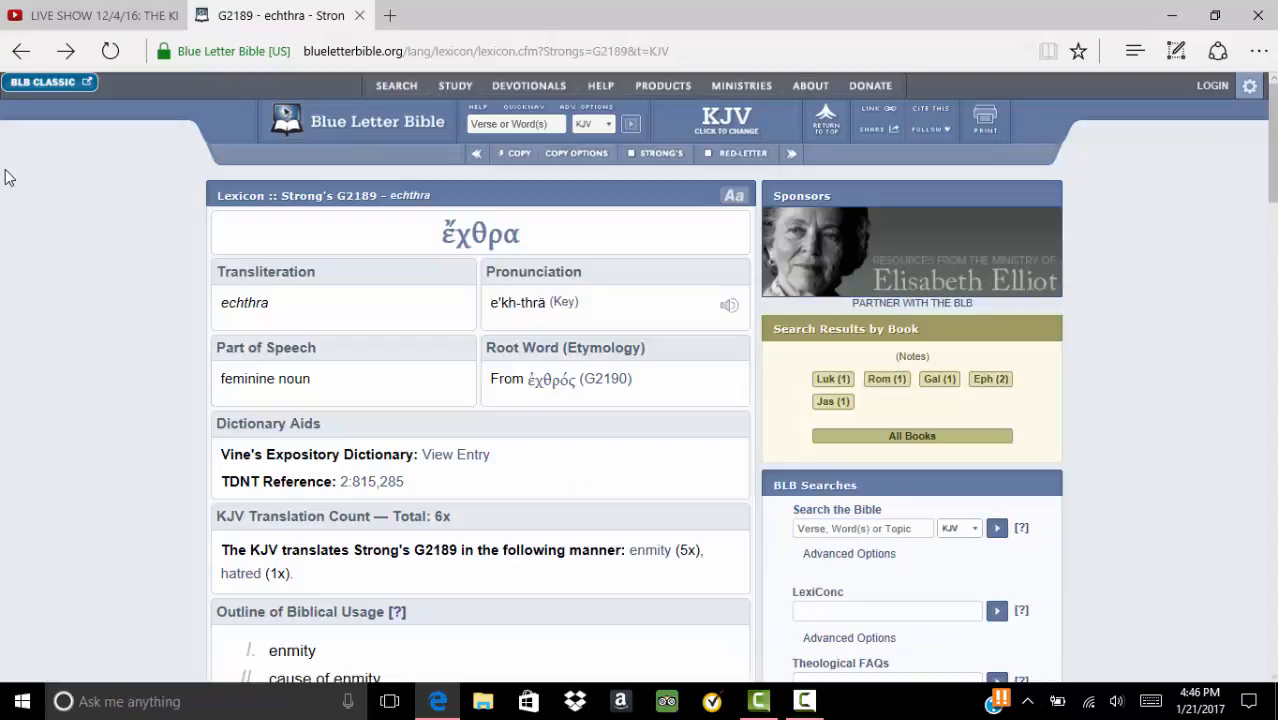
Search the KJV for 'enmity', showing 8 verses from Genesis 3:15 to James 4:4
{"action": "left_click", "coordinate": [649, 550]}
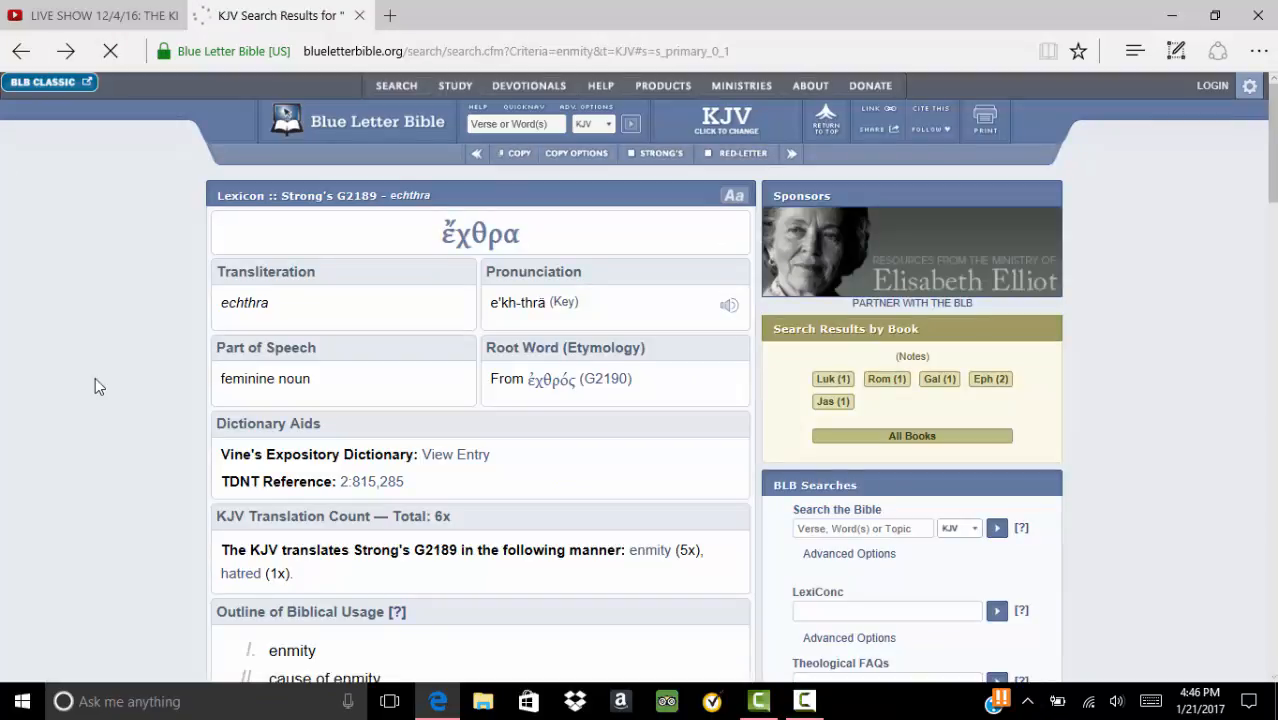
{"action": "scroll", "scroll_direction": "down", "scroll_amount": 3}
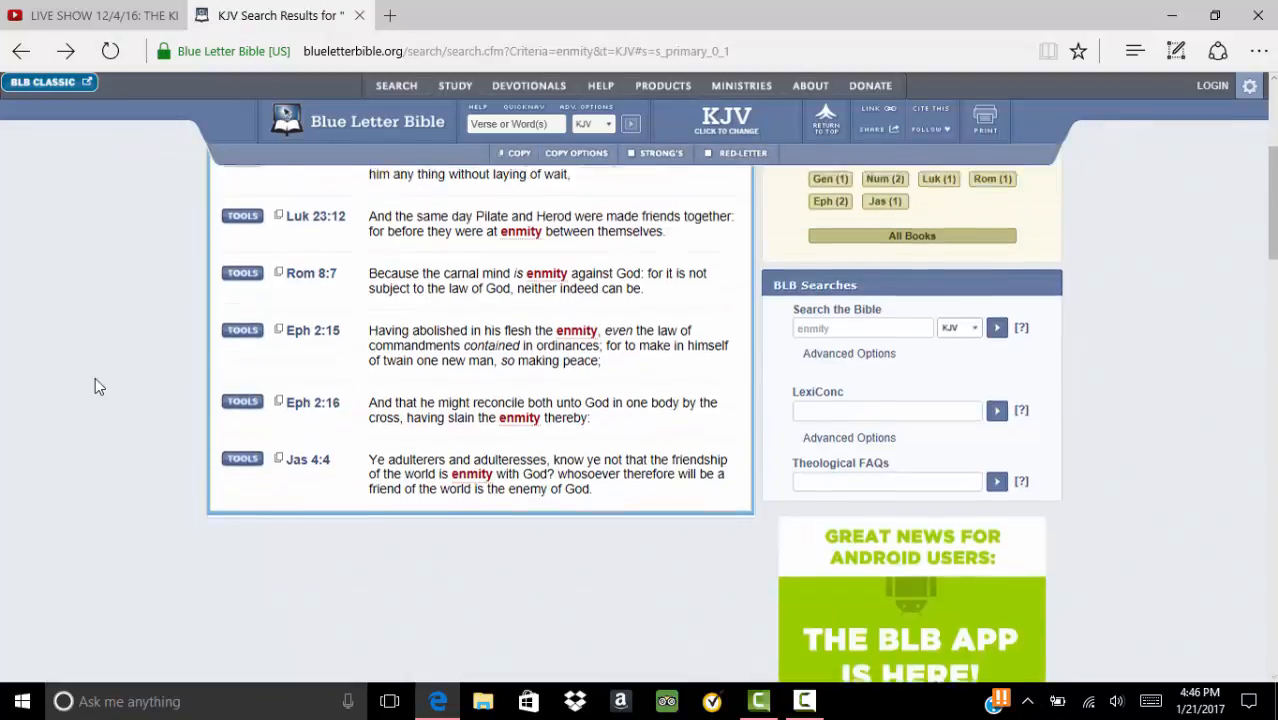
{"action": "scroll", "scroll_direction": "up", "scroll_amount": 3}
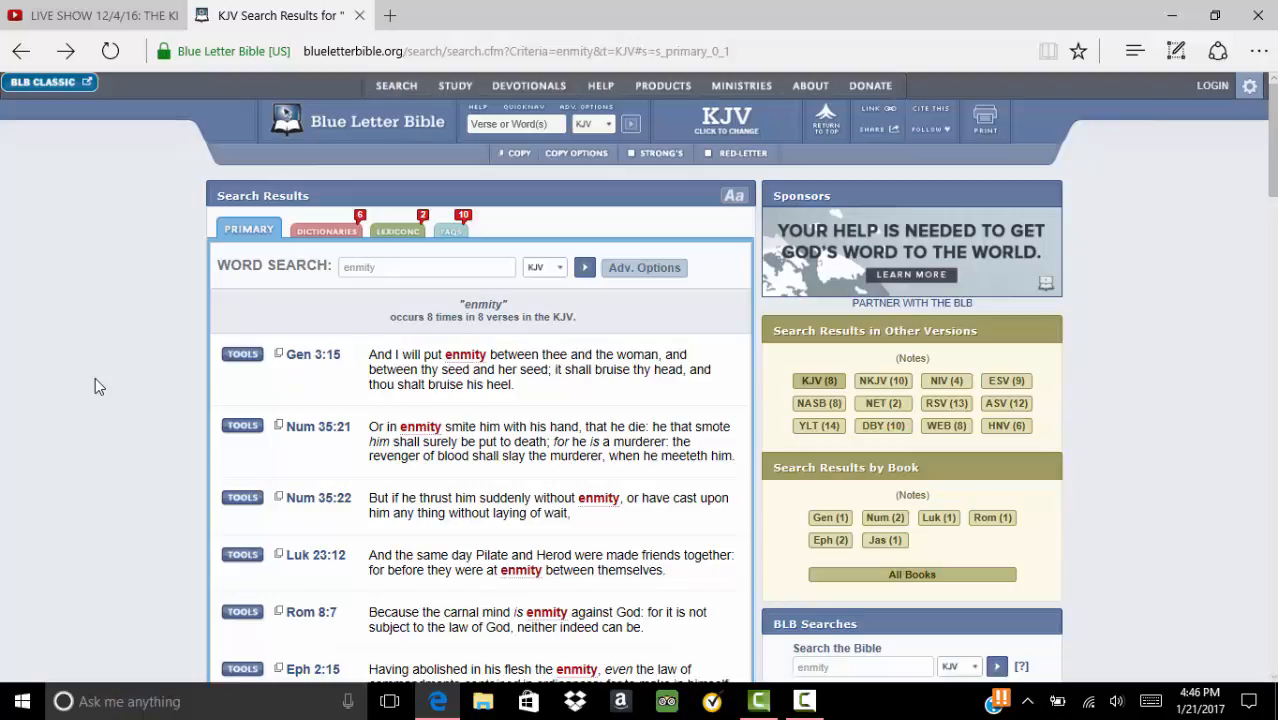
Enter 1 John 2:15 in the Quick Nav verse box
{"action": "type", "text": "1 J"}
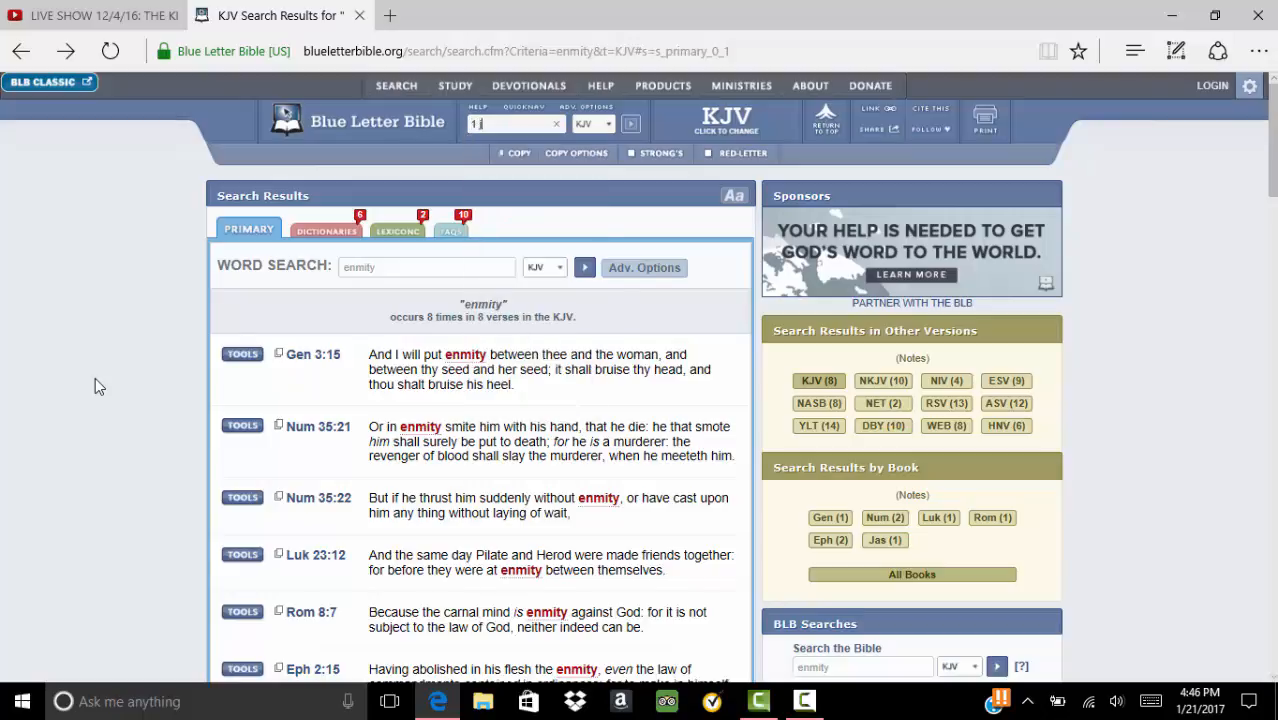
{"action": "type", "text": "o"}
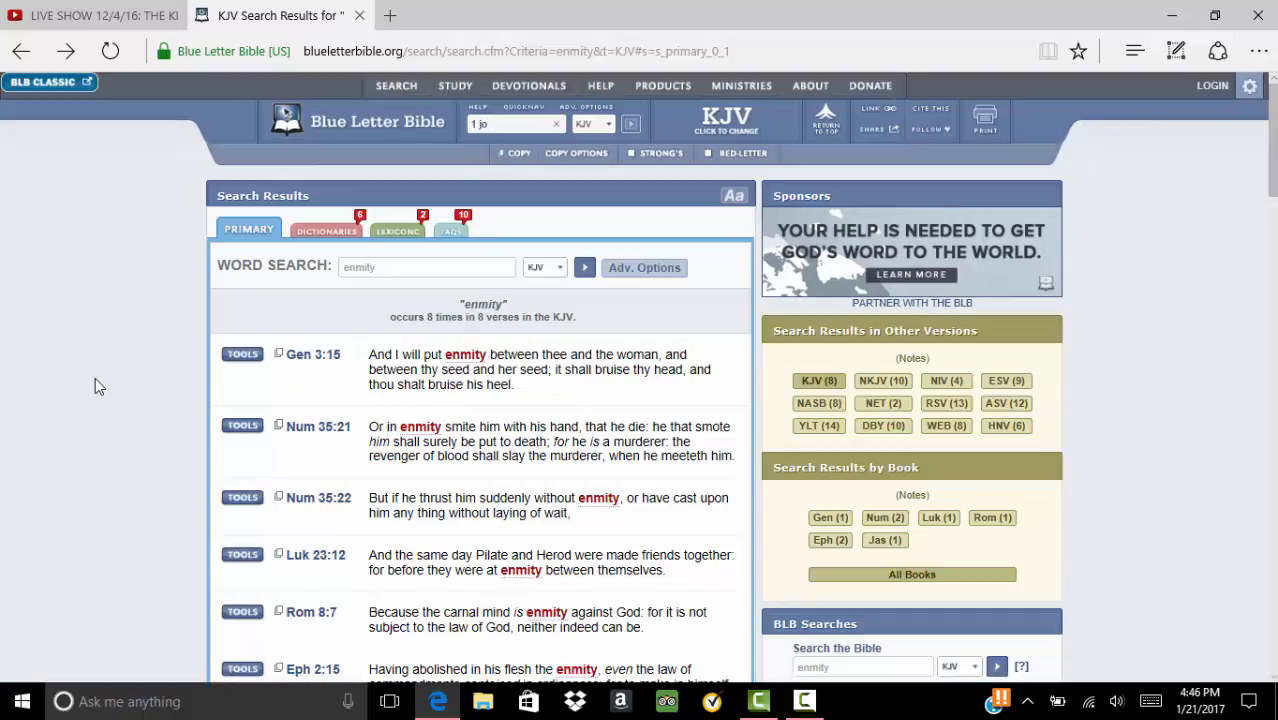
{"action": "type", "text": "hn 2"}
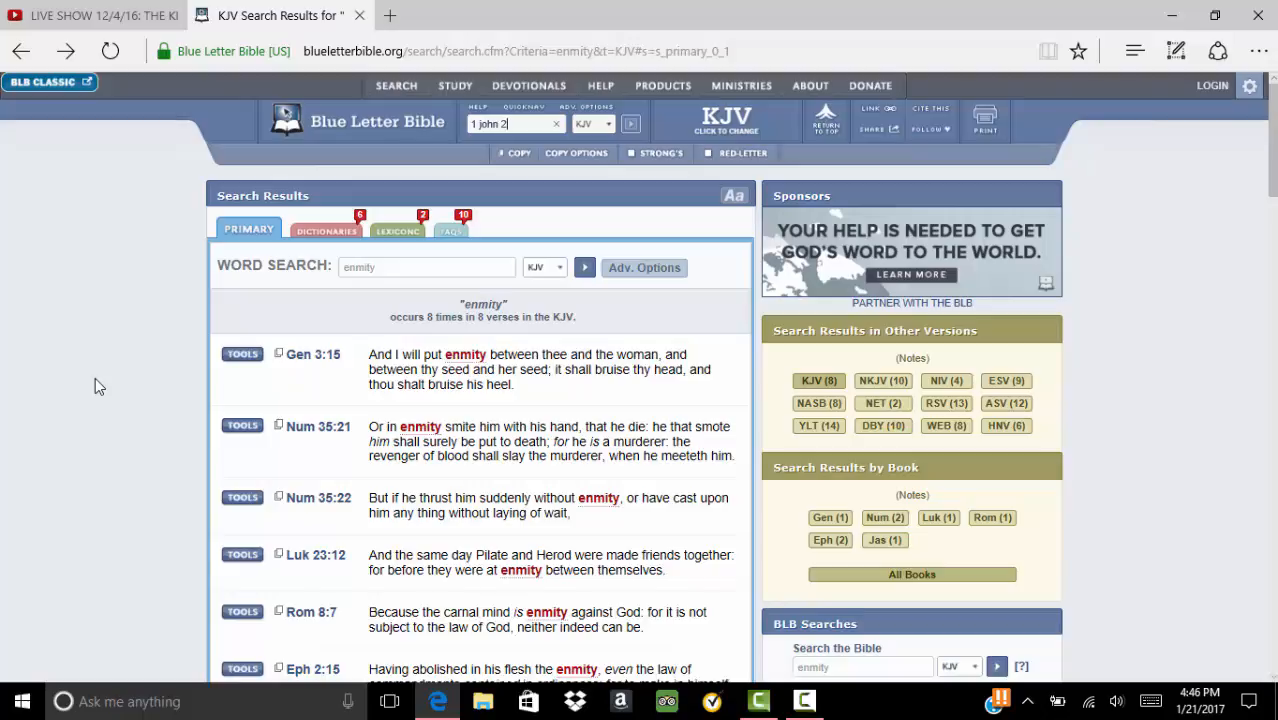
{"action": "type", "text": ":1"}
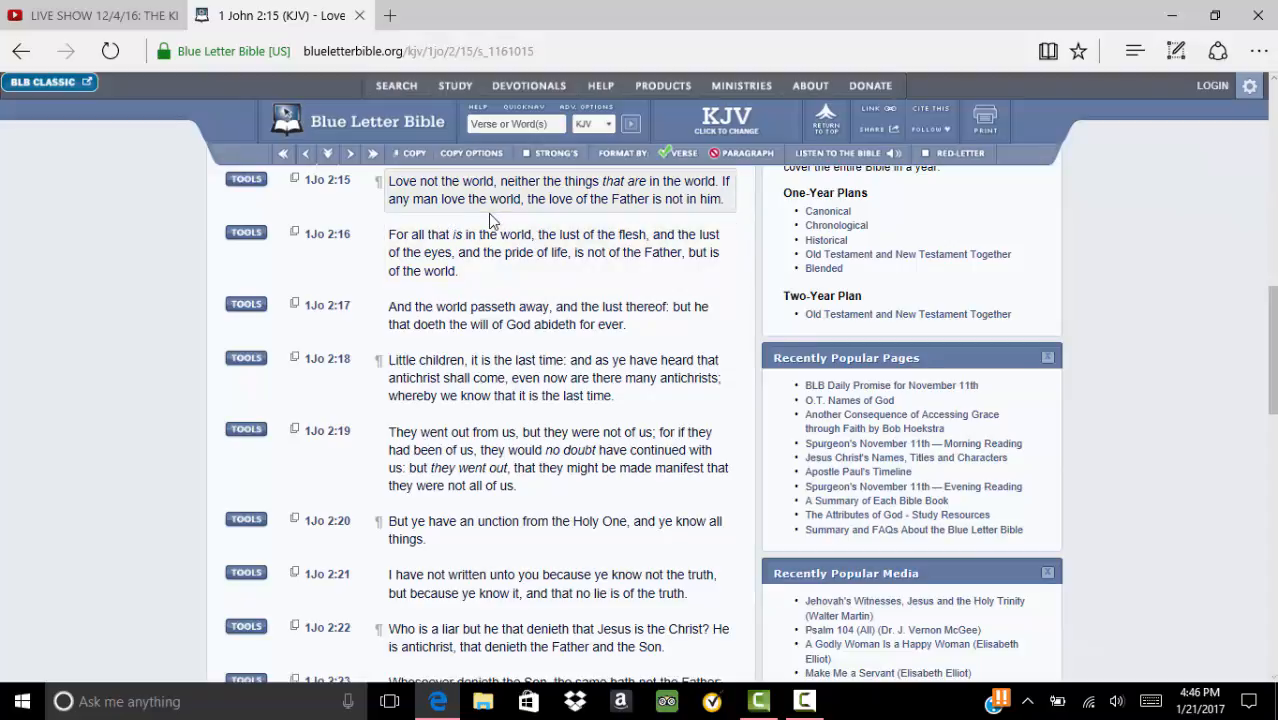
{"action": "mouse_move", "coordinate": [585, 217]}
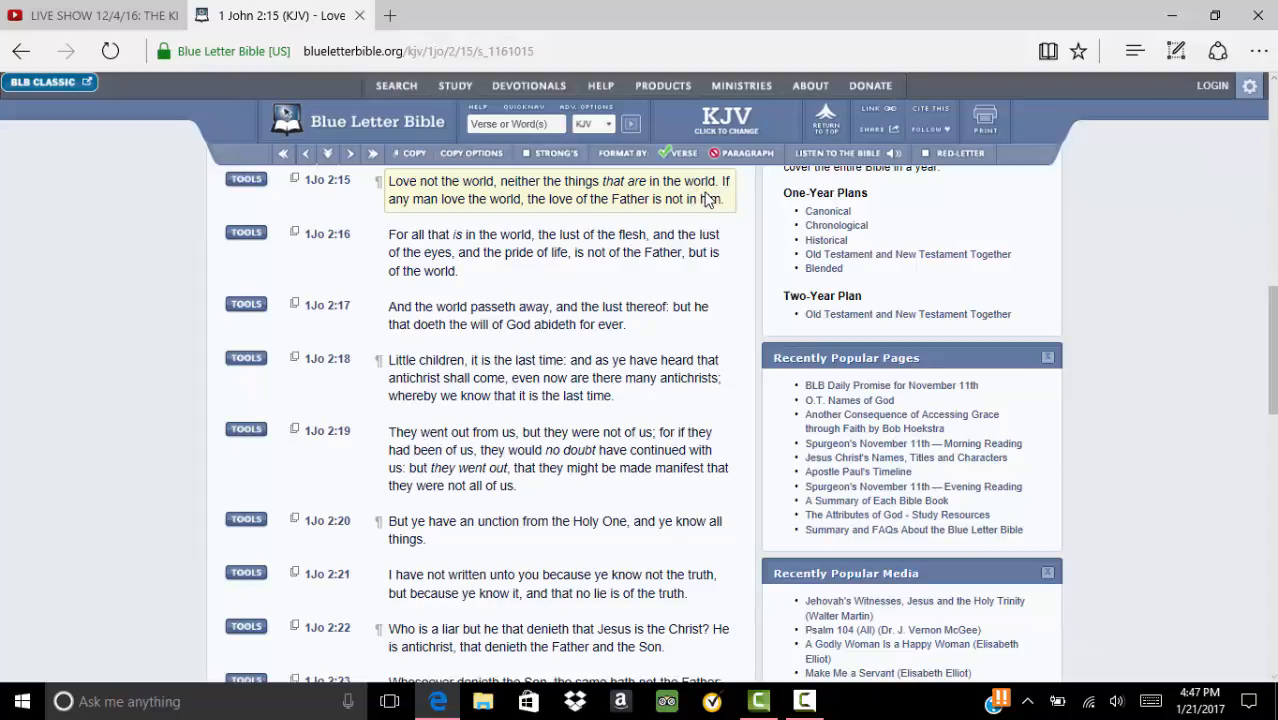
{"action": "mouse_move", "coordinate": [703, 201]}
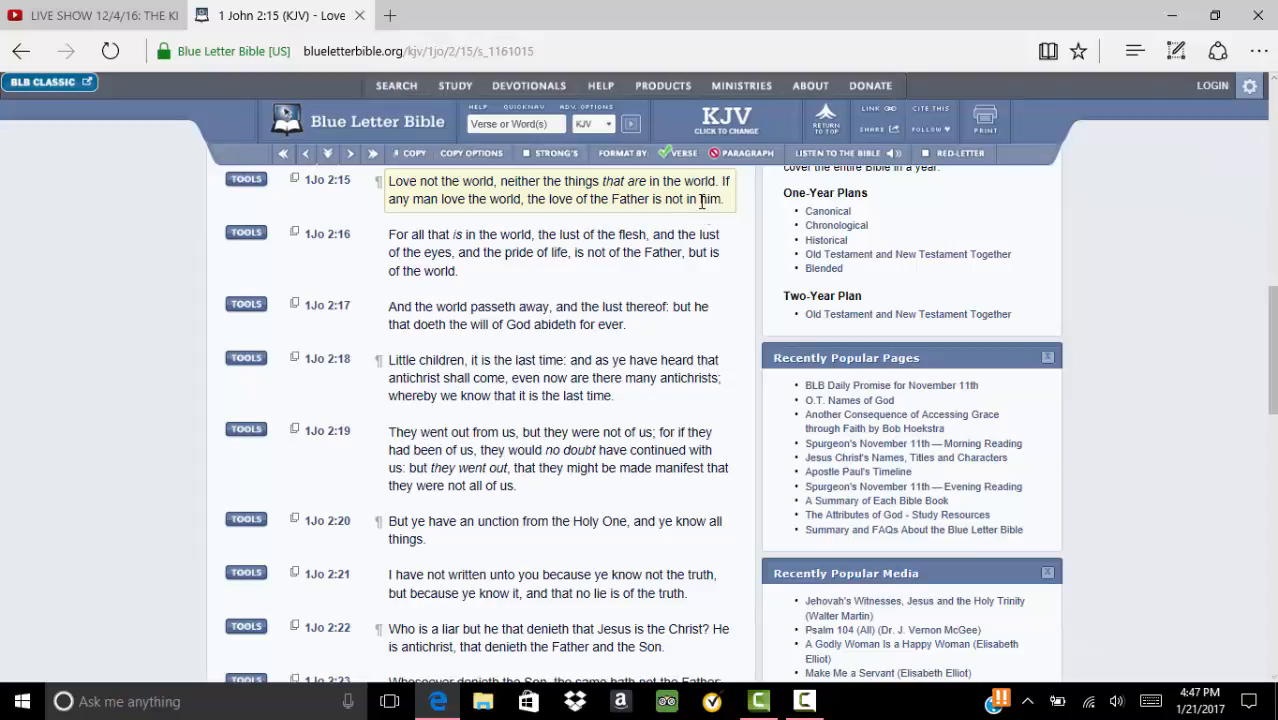
{"action": "mouse_move", "coordinate": [744, 214]}
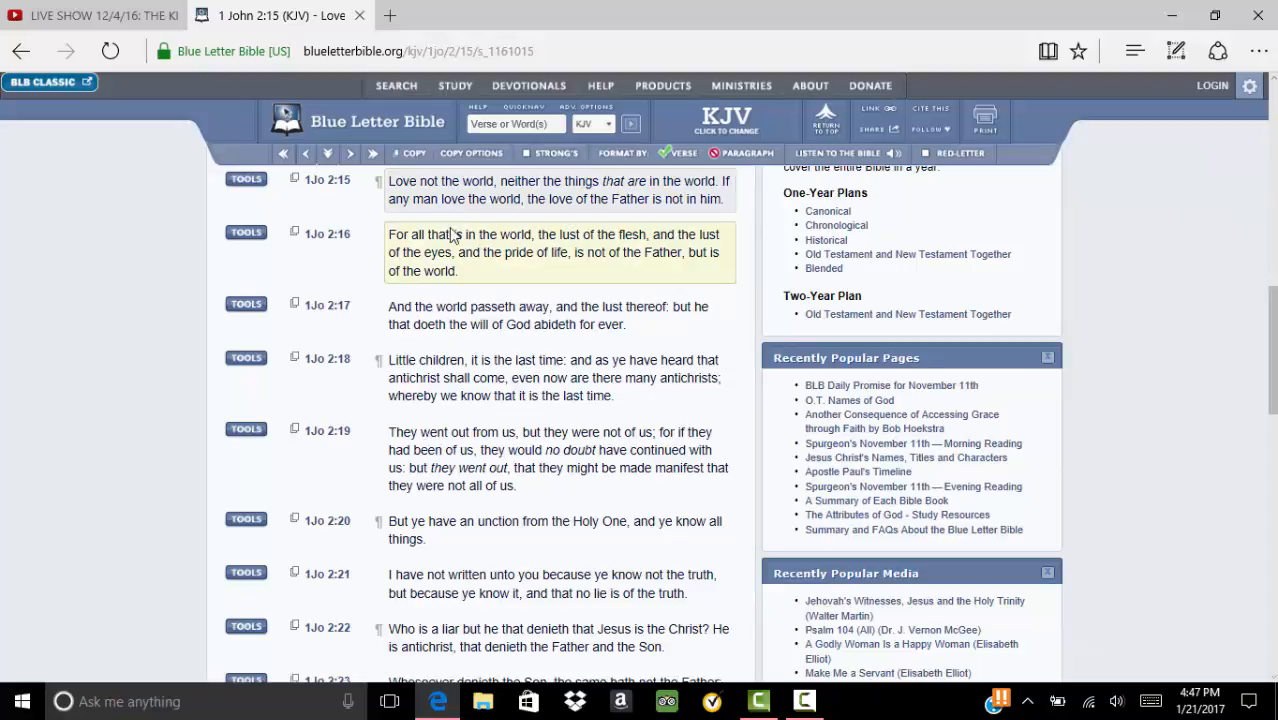
{"action": "mouse_move", "coordinate": [591, 229]}
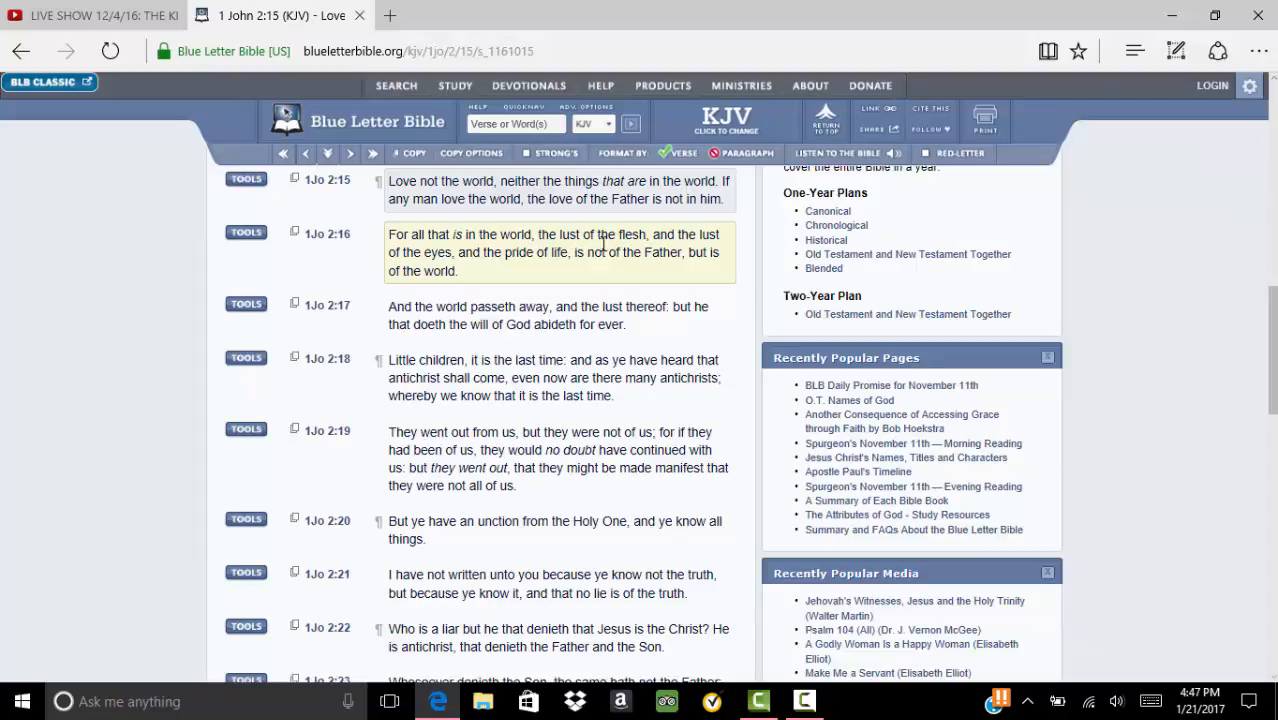
{"action": "mouse_move", "coordinate": [625, 234]}
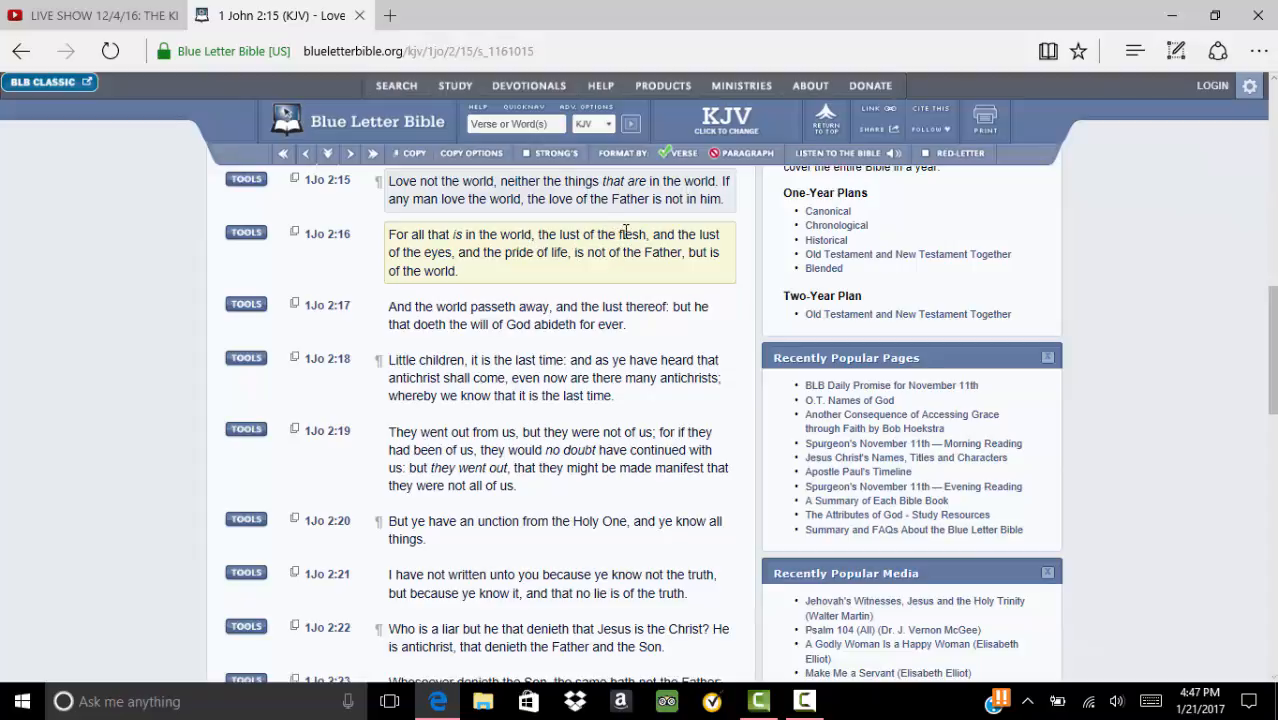
{"action": "mouse_move", "coordinate": [633, 242]}
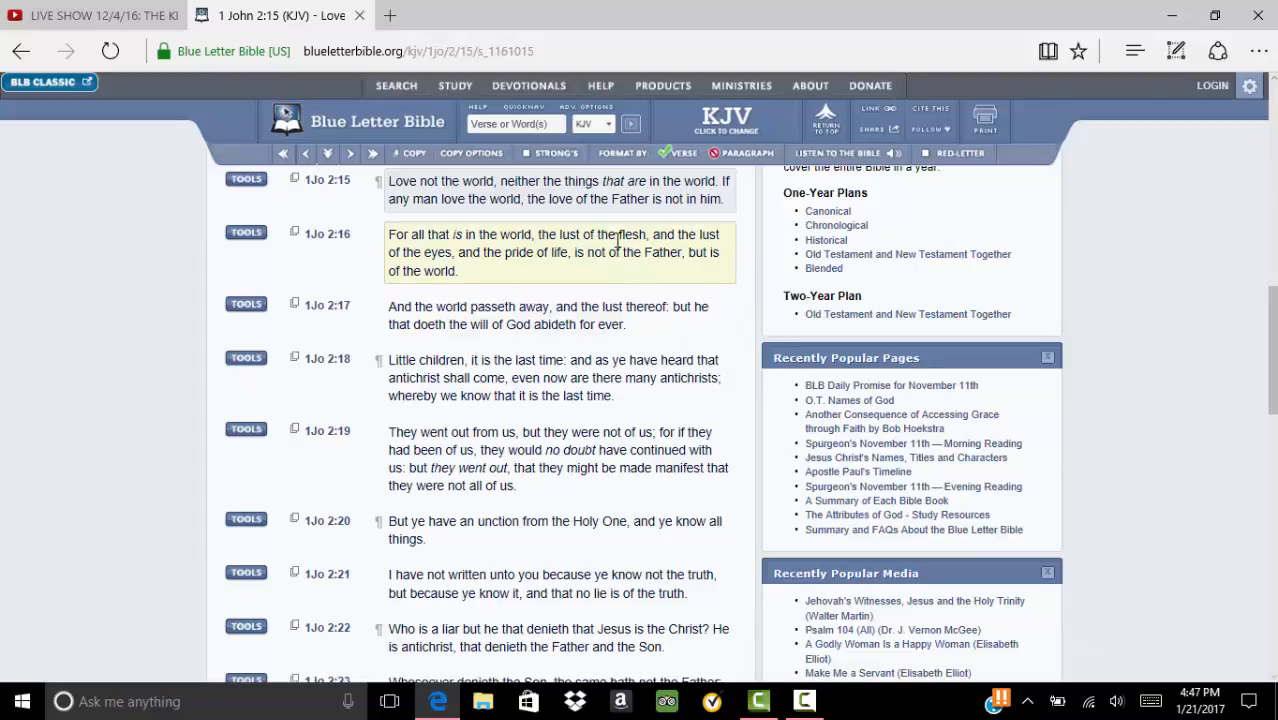
{"action": "mouse_move", "coordinate": [620, 248]}
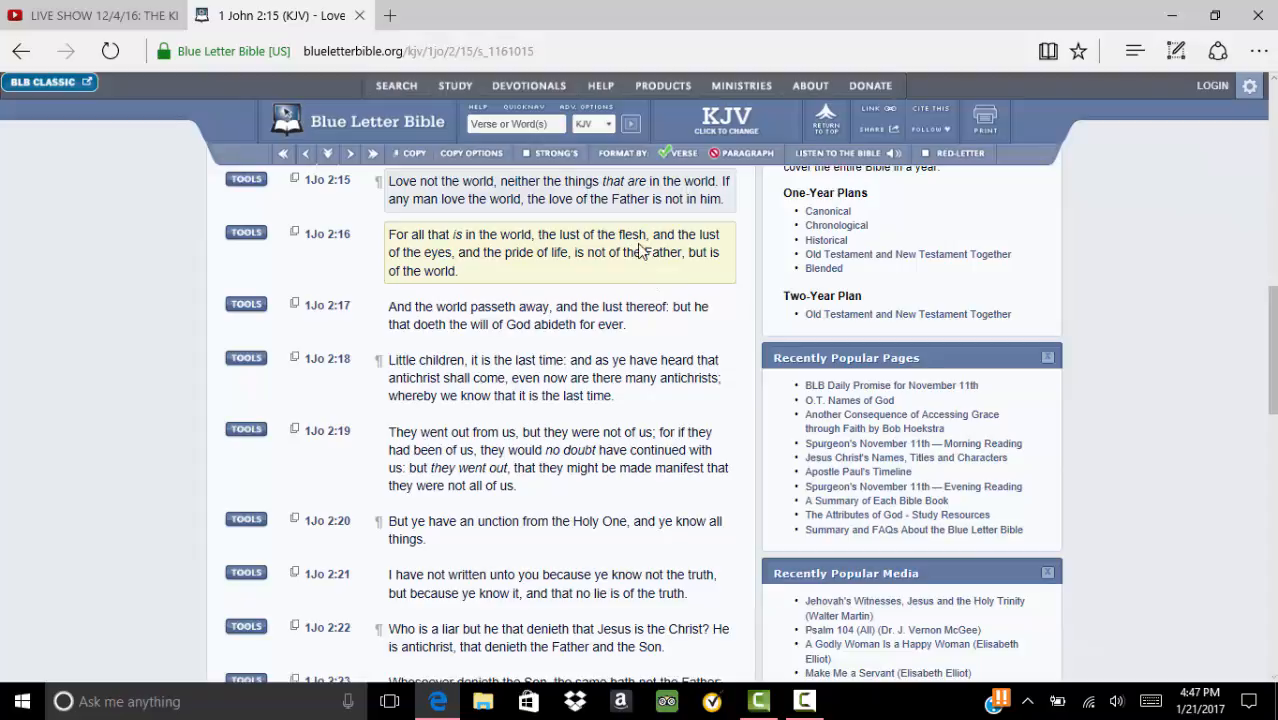
{"action": "mouse_move", "coordinate": [635, 243]}
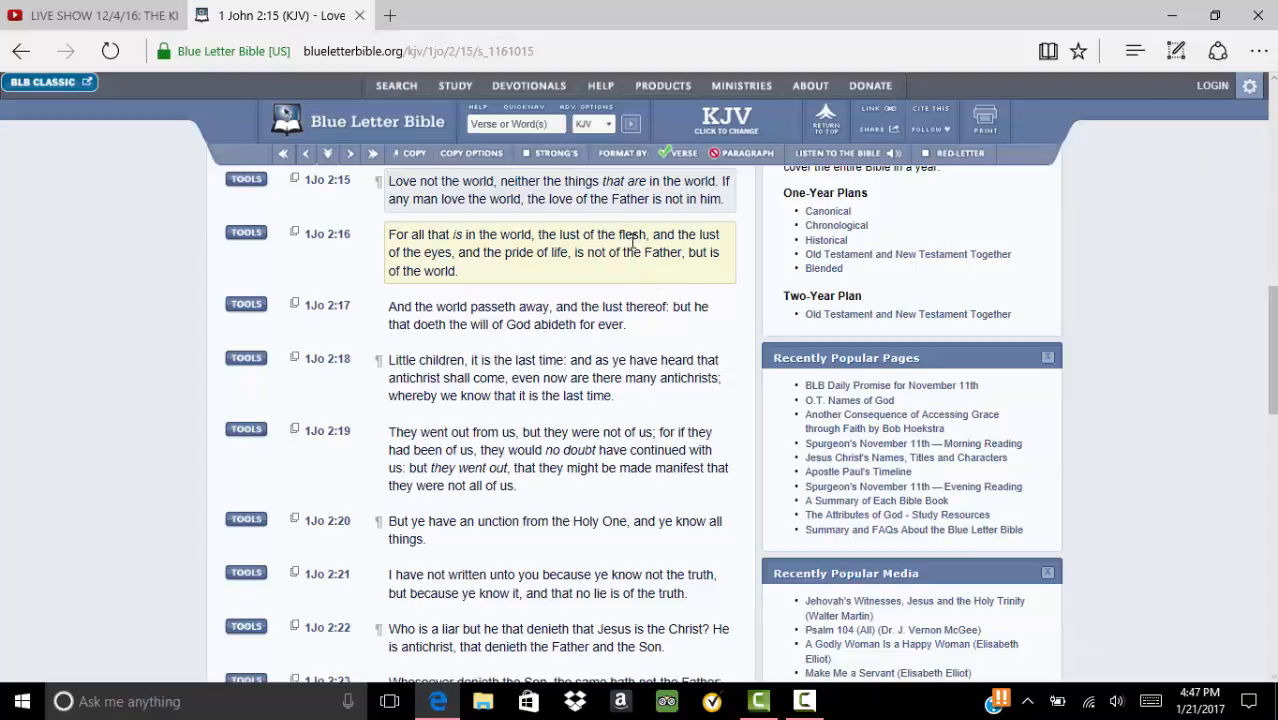
{"action": "mouse_move", "coordinate": [594, 230]}
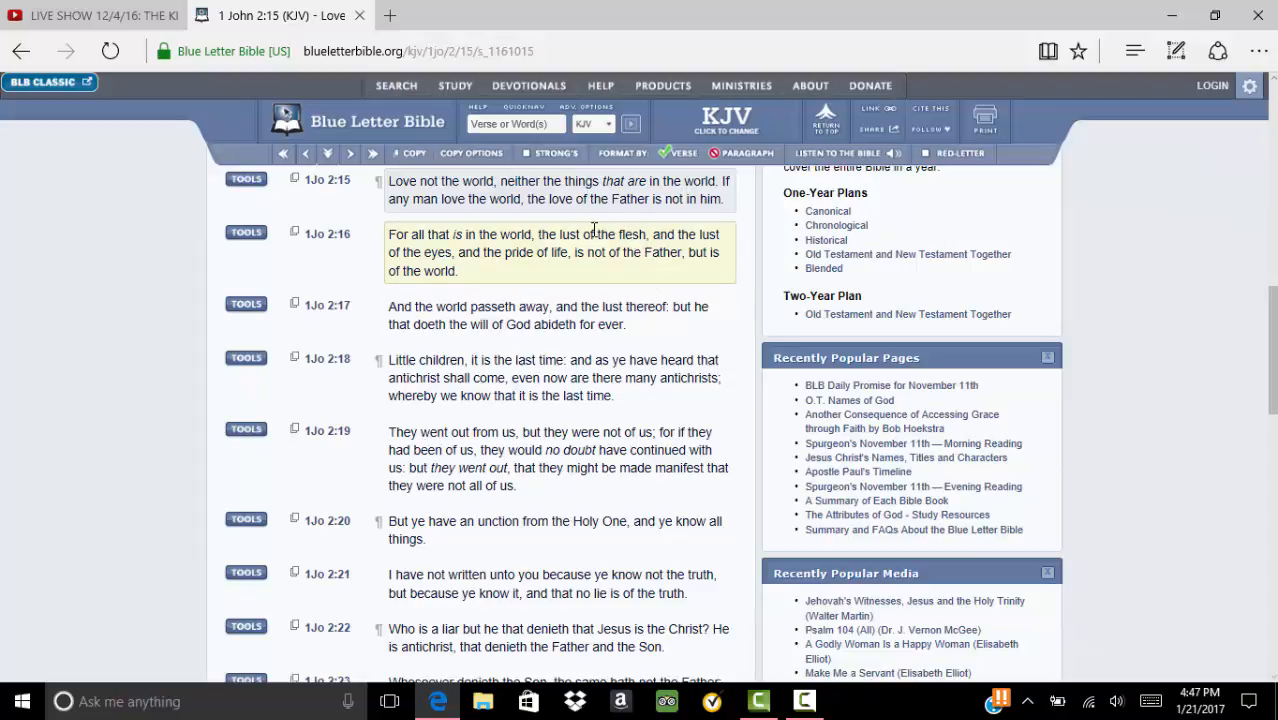
{"action": "mouse_move", "coordinate": [533, 256]}
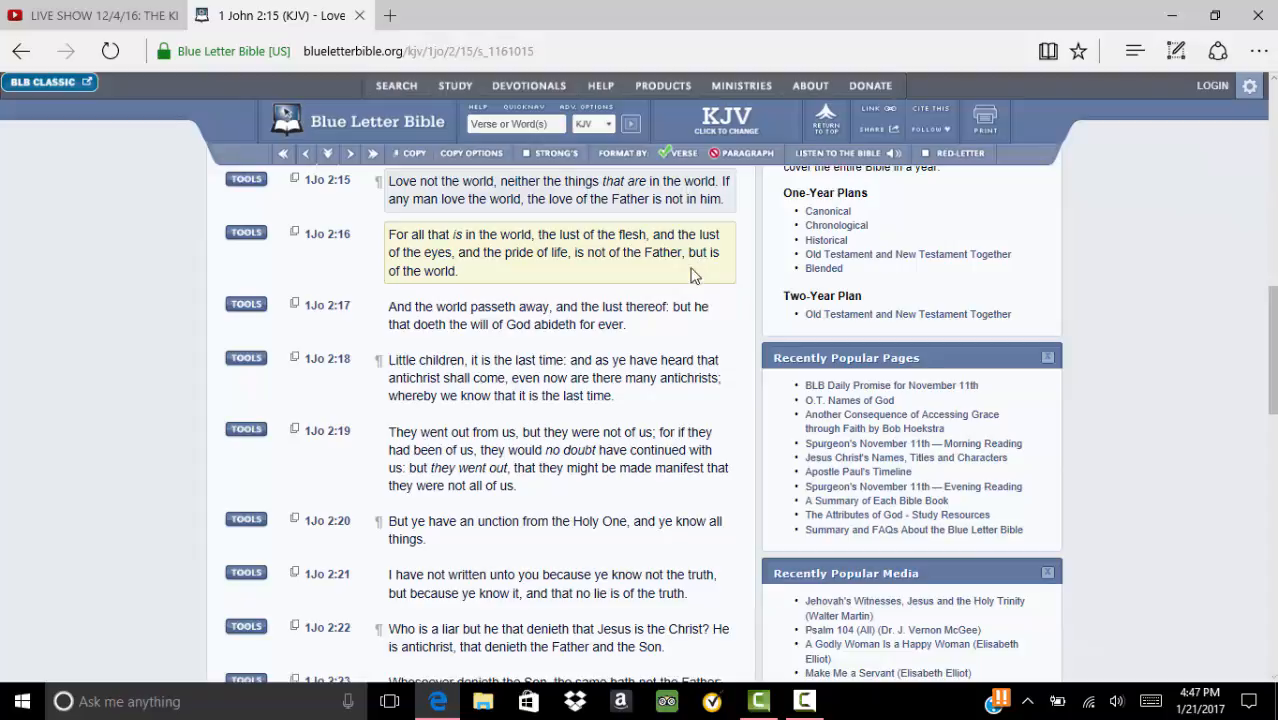
{"action": "mouse_move", "coordinate": [667, 261]}
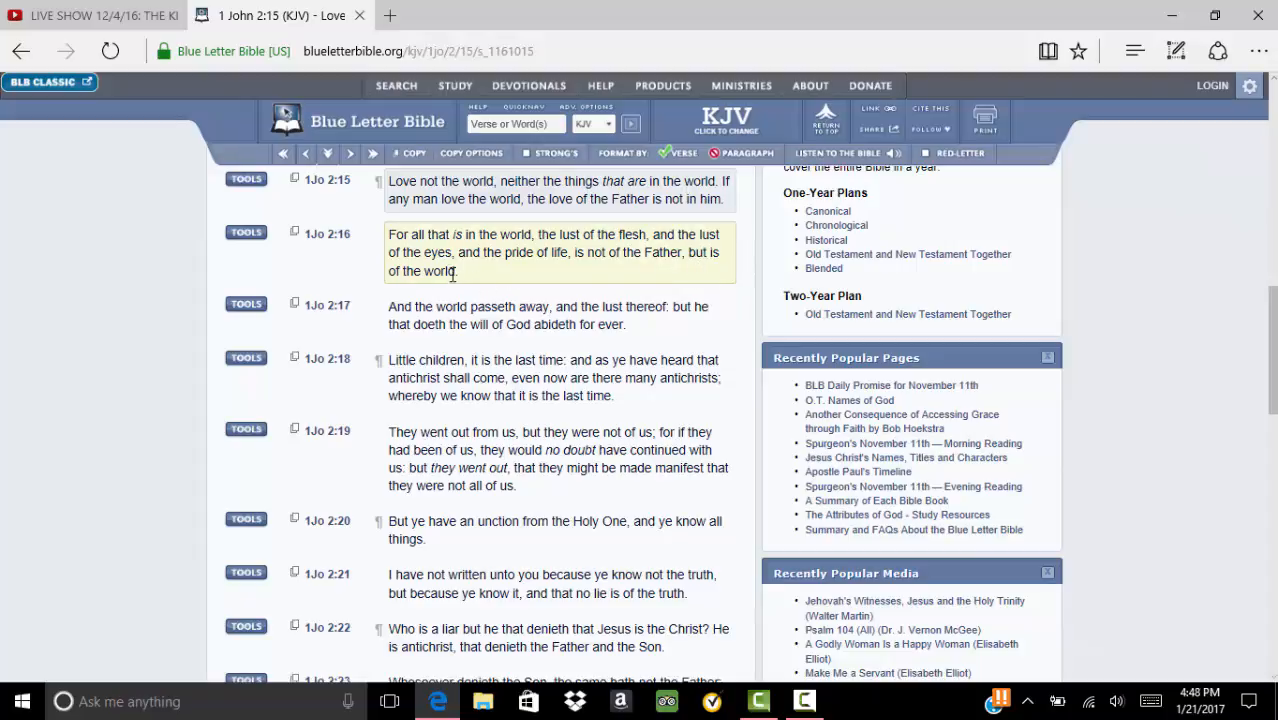
{"action": "mouse_move", "coordinate": [485, 272]}
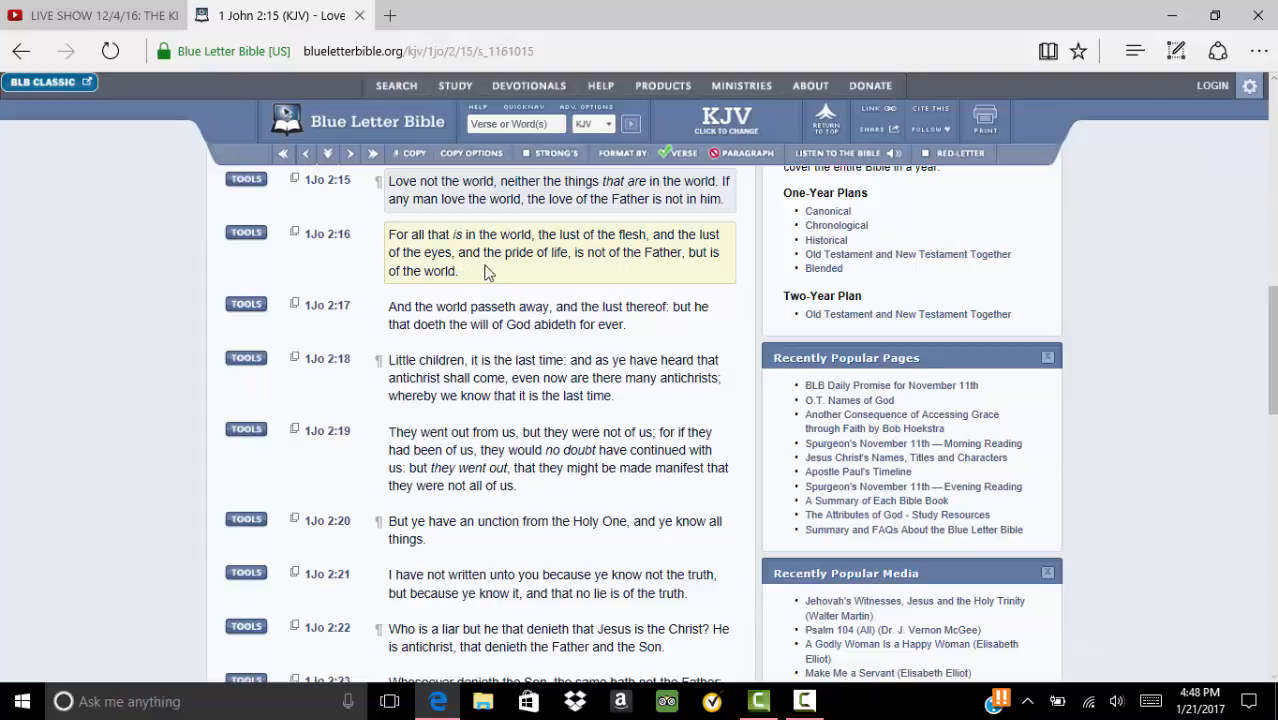
{"action": "mouse_move", "coordinate": [580, 275]}
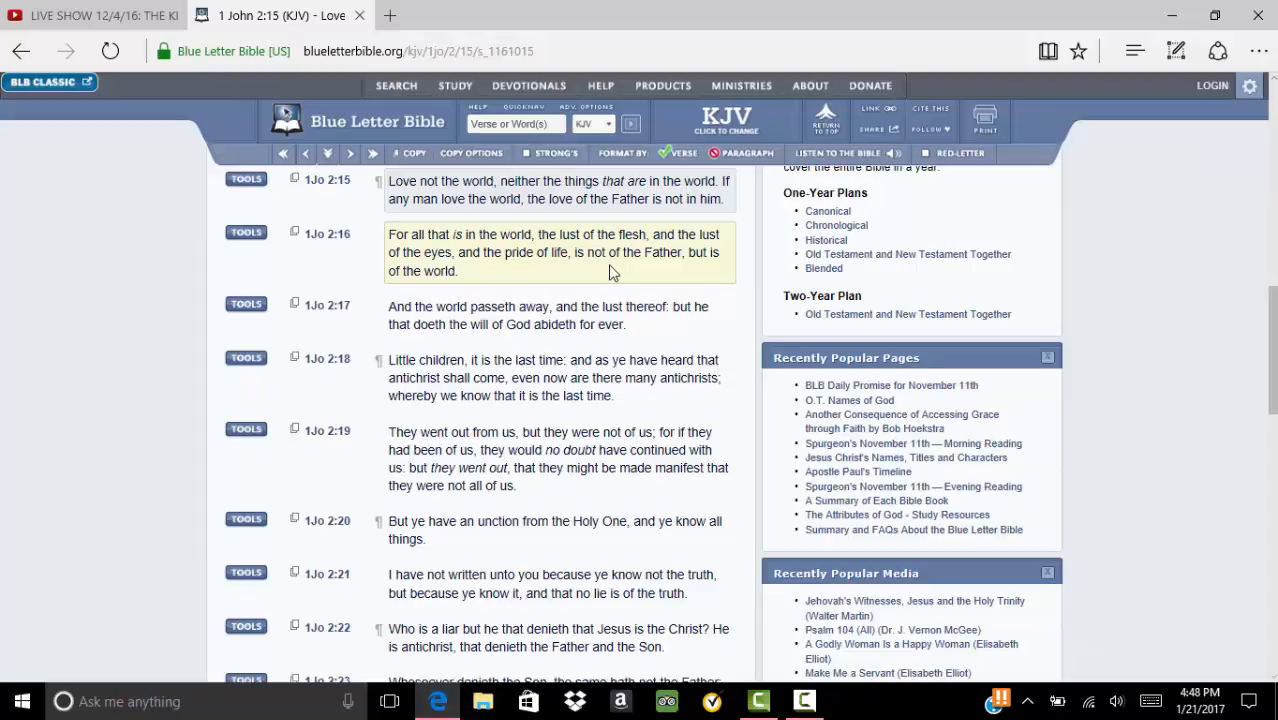
{"action": "mouse_move", "coordinate": [650, 271]}
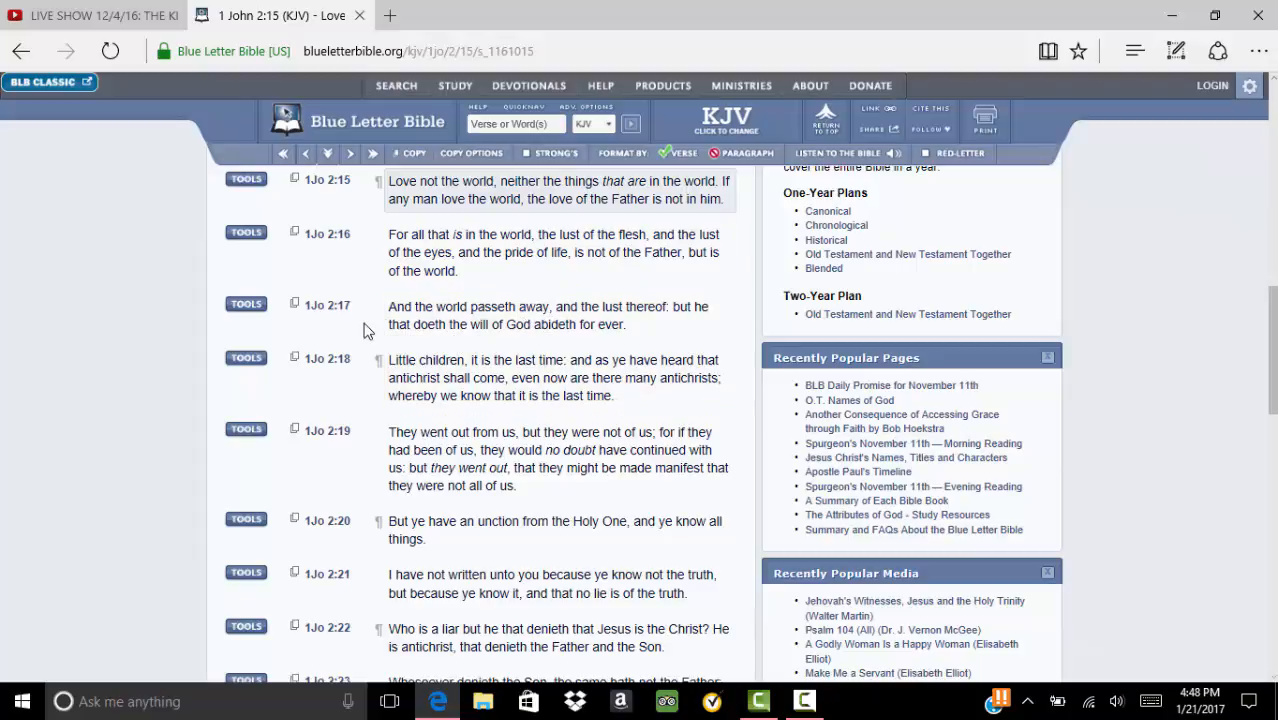
{"action": "left_click", "coordinate": [550, 315]}
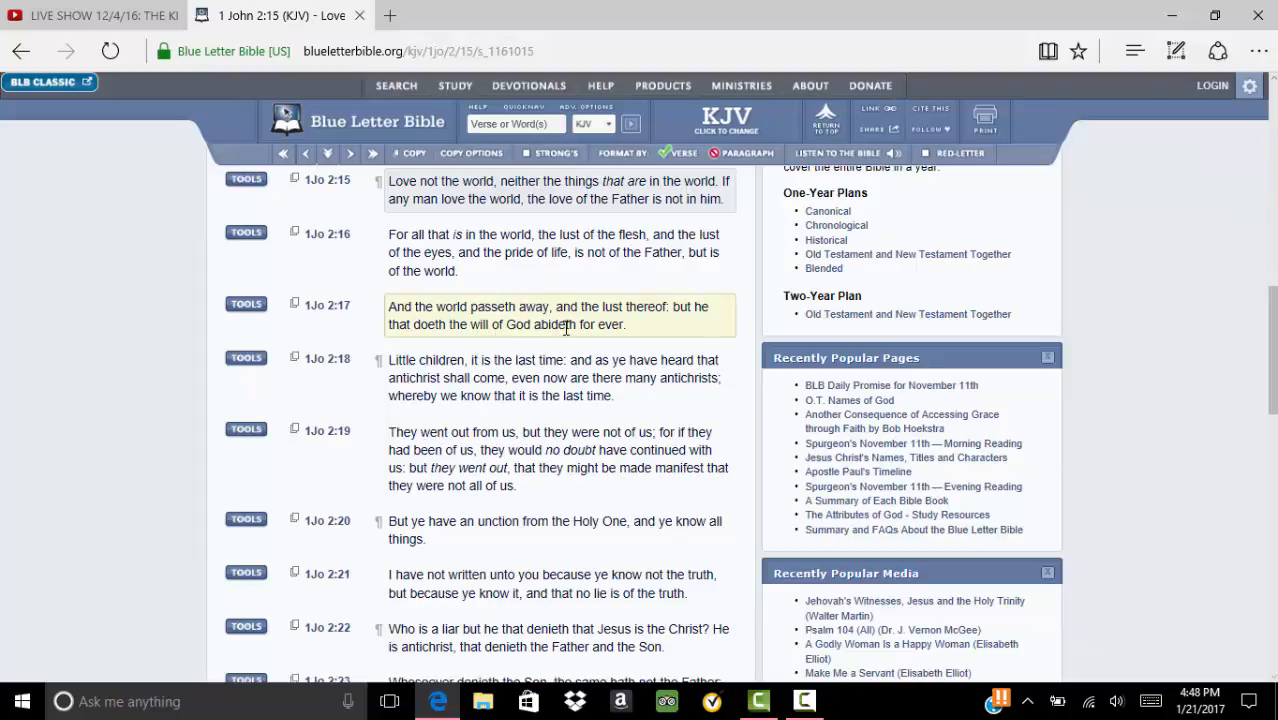
{"action": "mouse_move", "coordinate": [675, 336]}
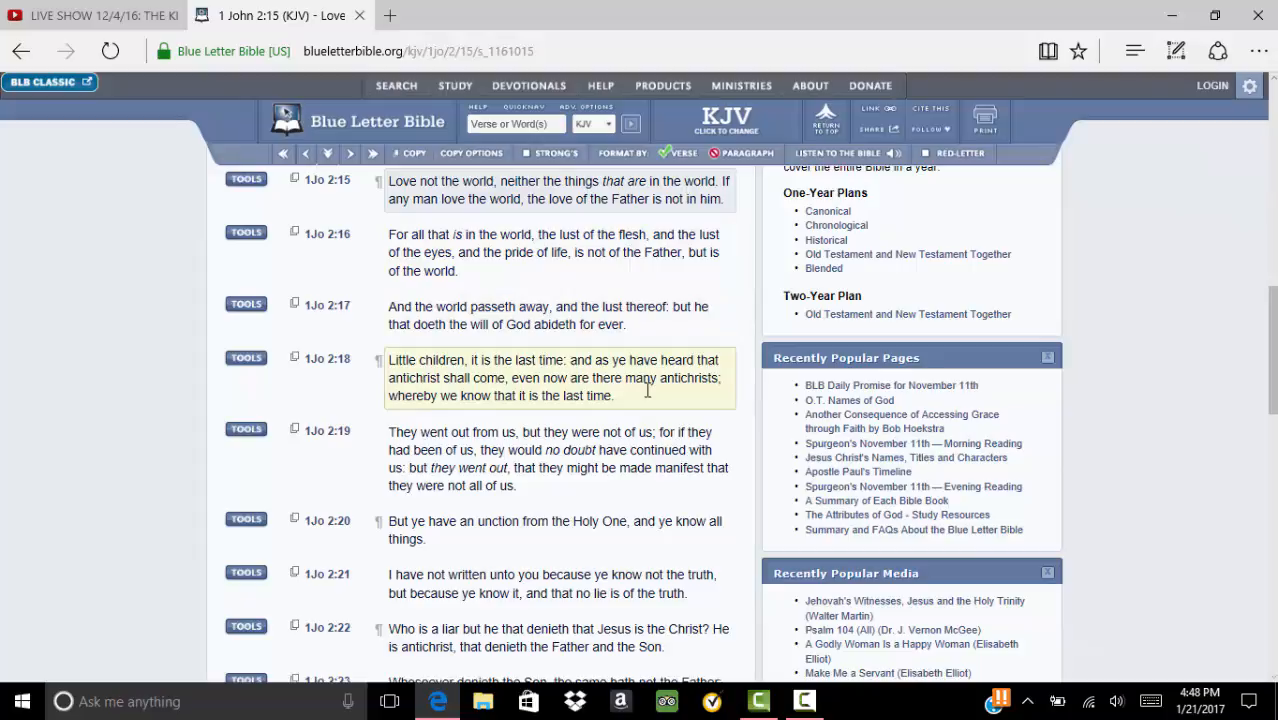
{"action": "scroll", "scroll_direction": "down", "scroll_amount": 3}
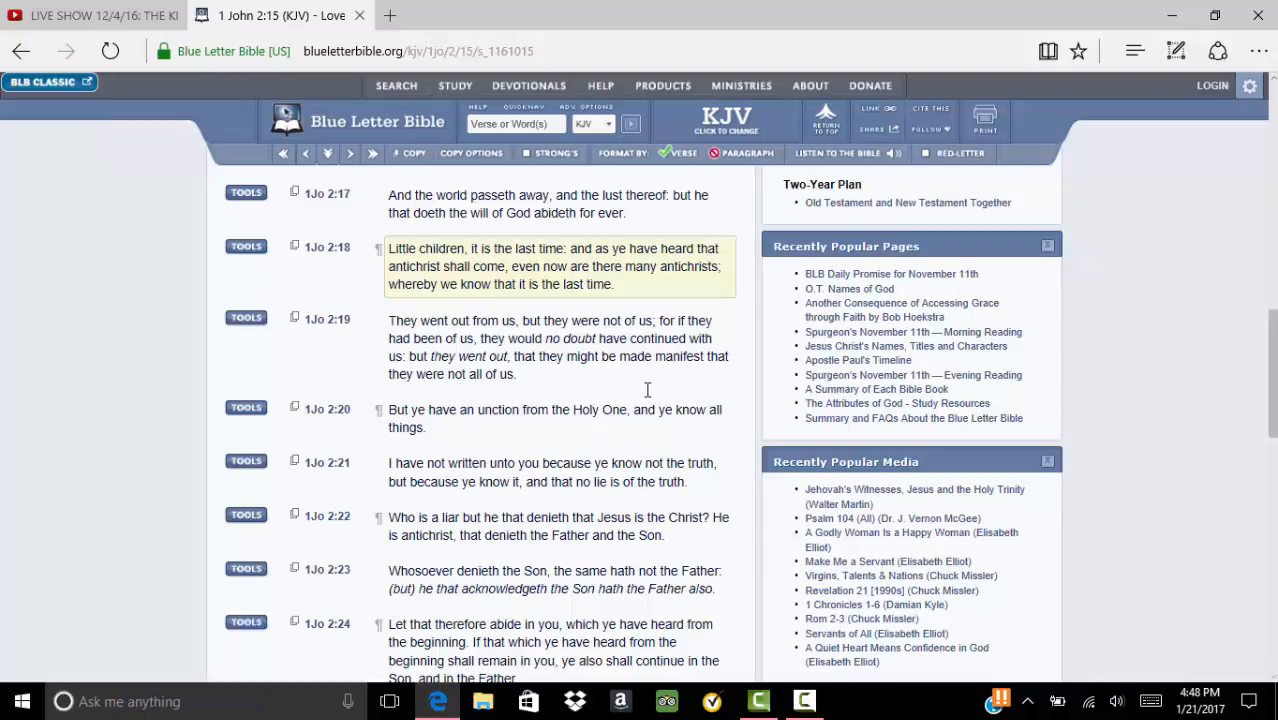
{"action": "mouse_move", "coordinate": [668, 367]}
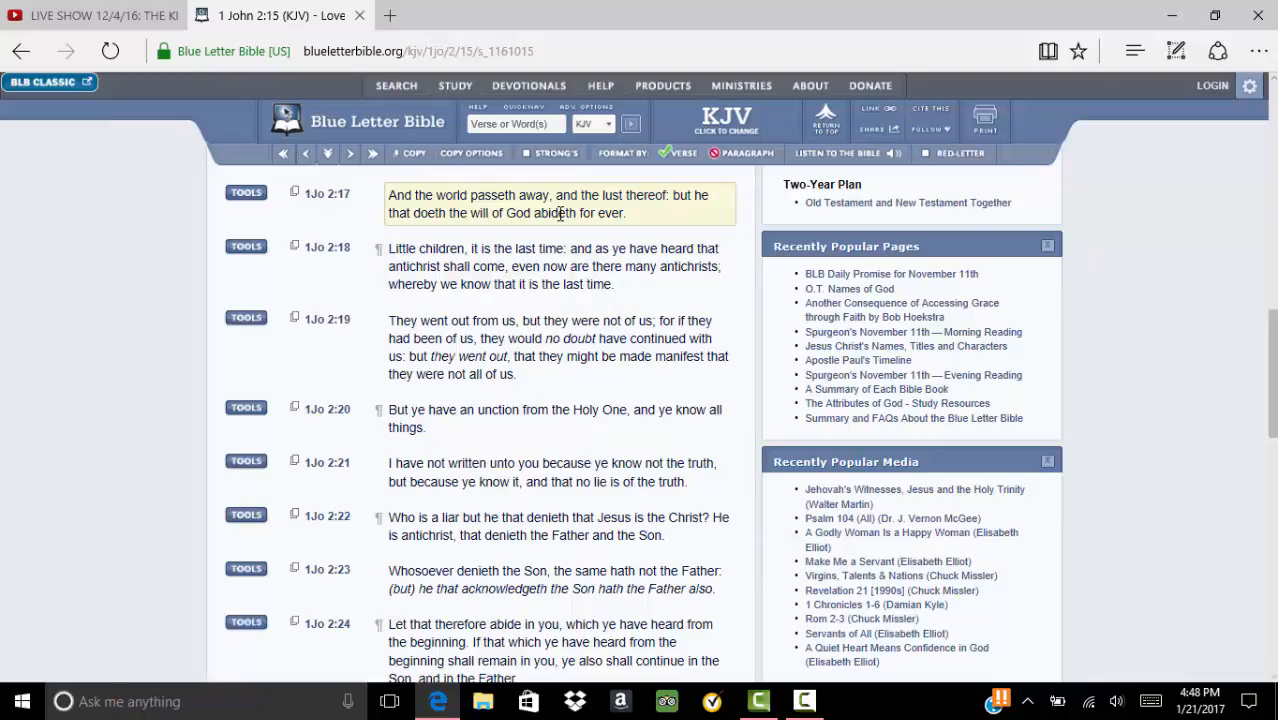
{"action": "scroll", "scroll_direction": "up", "scroll_amount": 3}
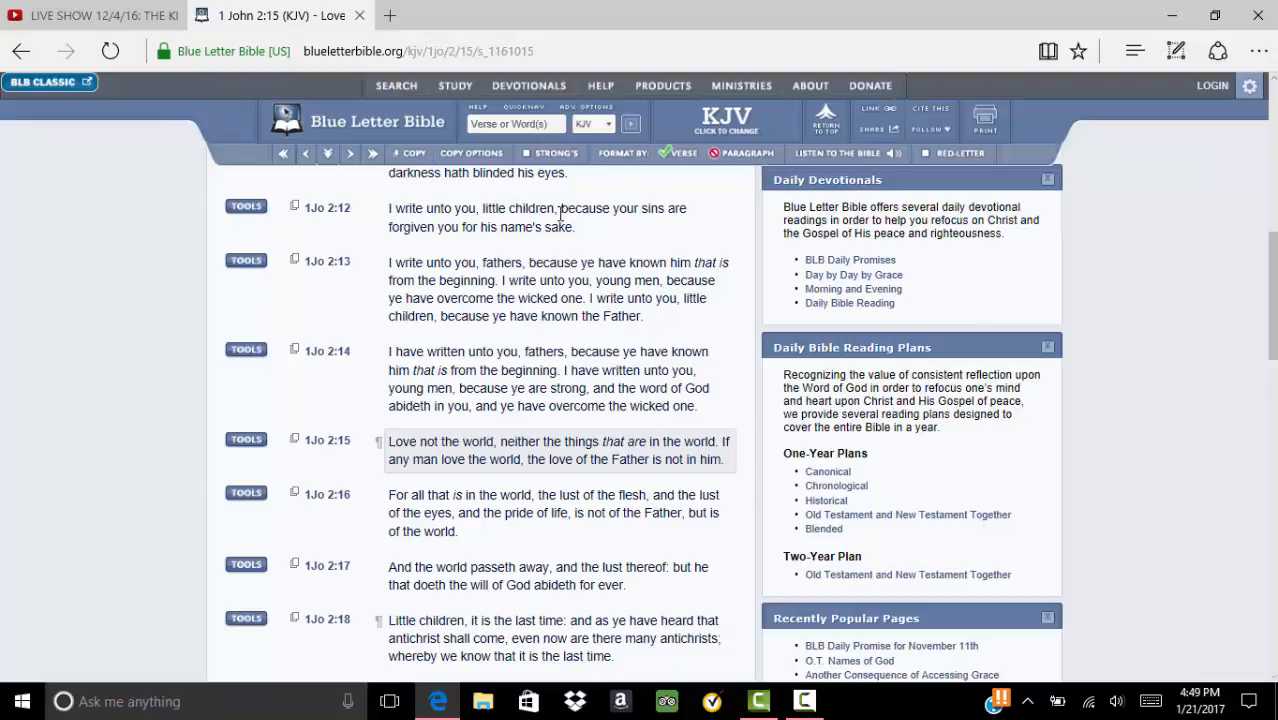
Scroll up toward the quick search box to look up 1 John 3:13
{"action": "scroll", "scroll_direction": "up", "scroll_amount": 3}
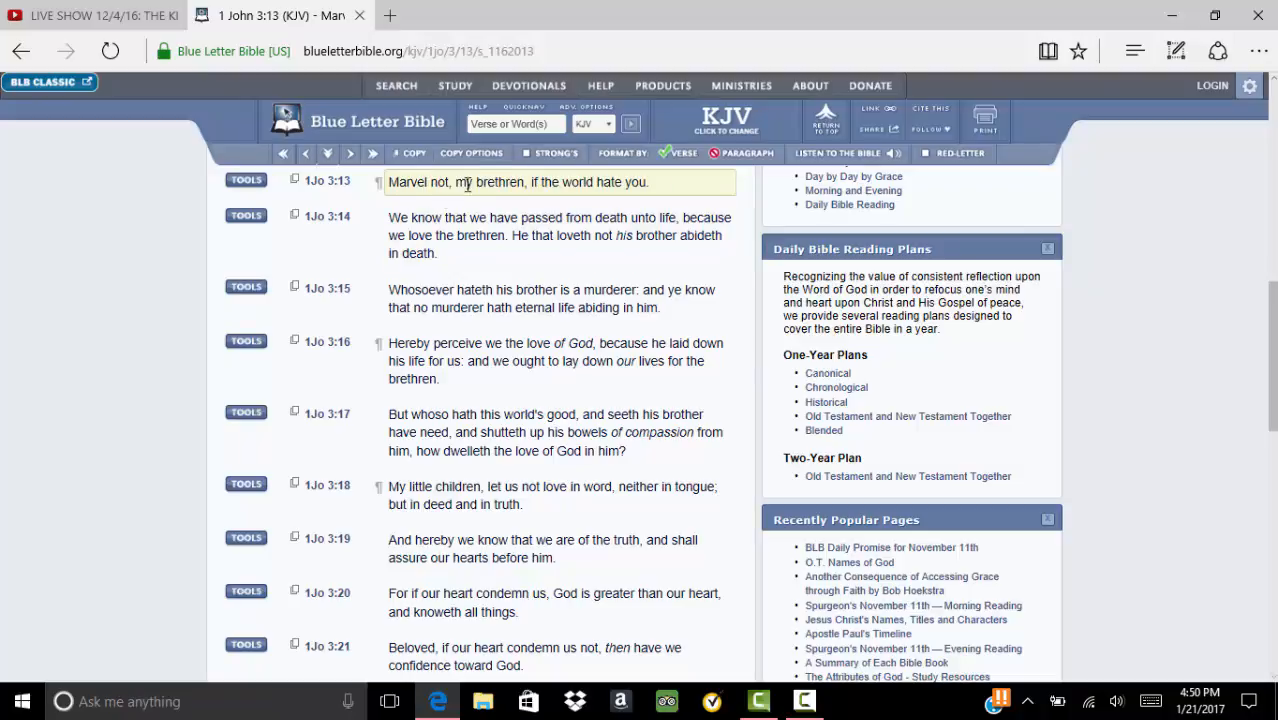
{"action": "mouse_move", "coordinate": [510, 178]}
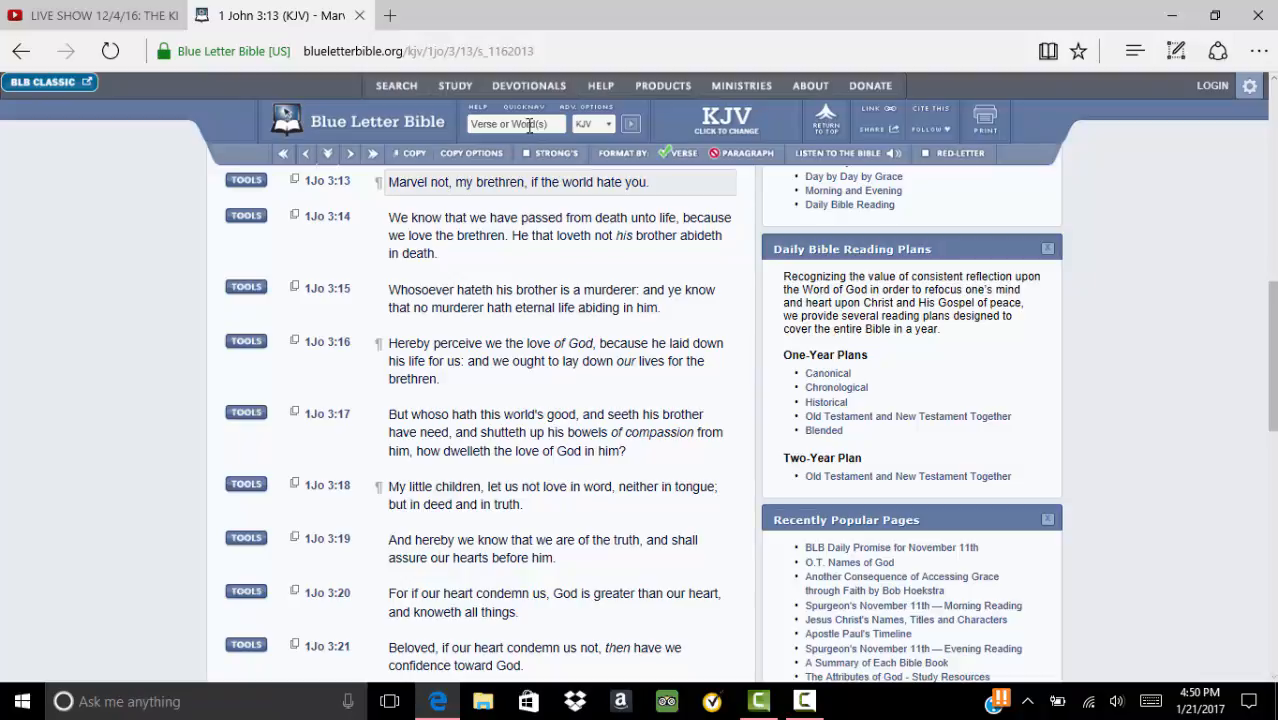
Enter the reference John 15:18 in the Verse or Word(s) box
{"action": "left_click", "coordinate": [515, 123]}
{"action": "type", "text": "john"}
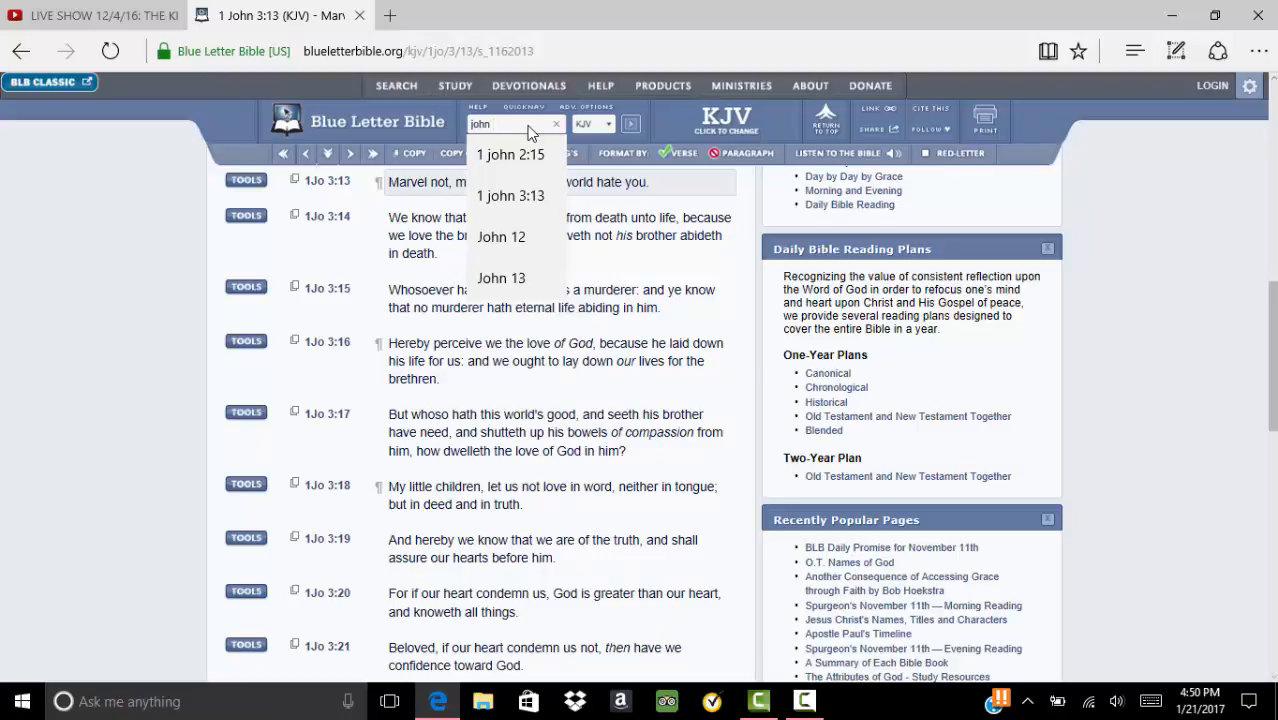
{"action": "type", "text": "15"}
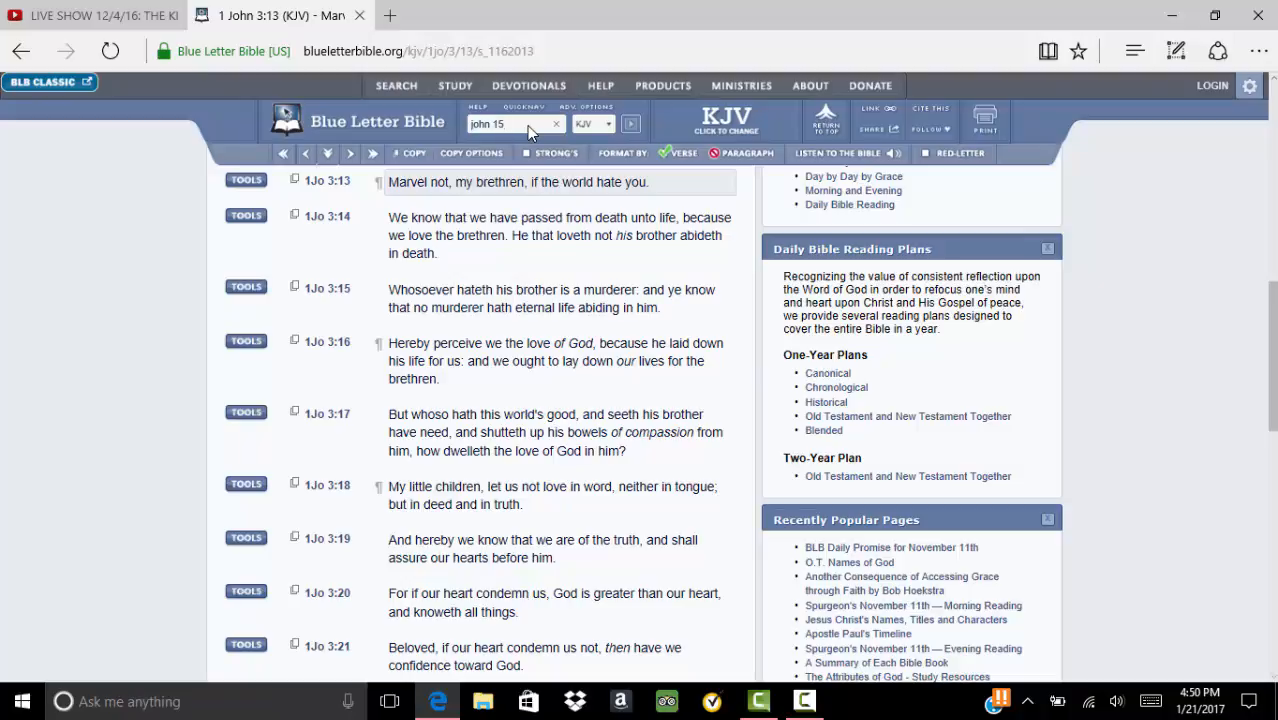
{"action": "type", "text": ":"}
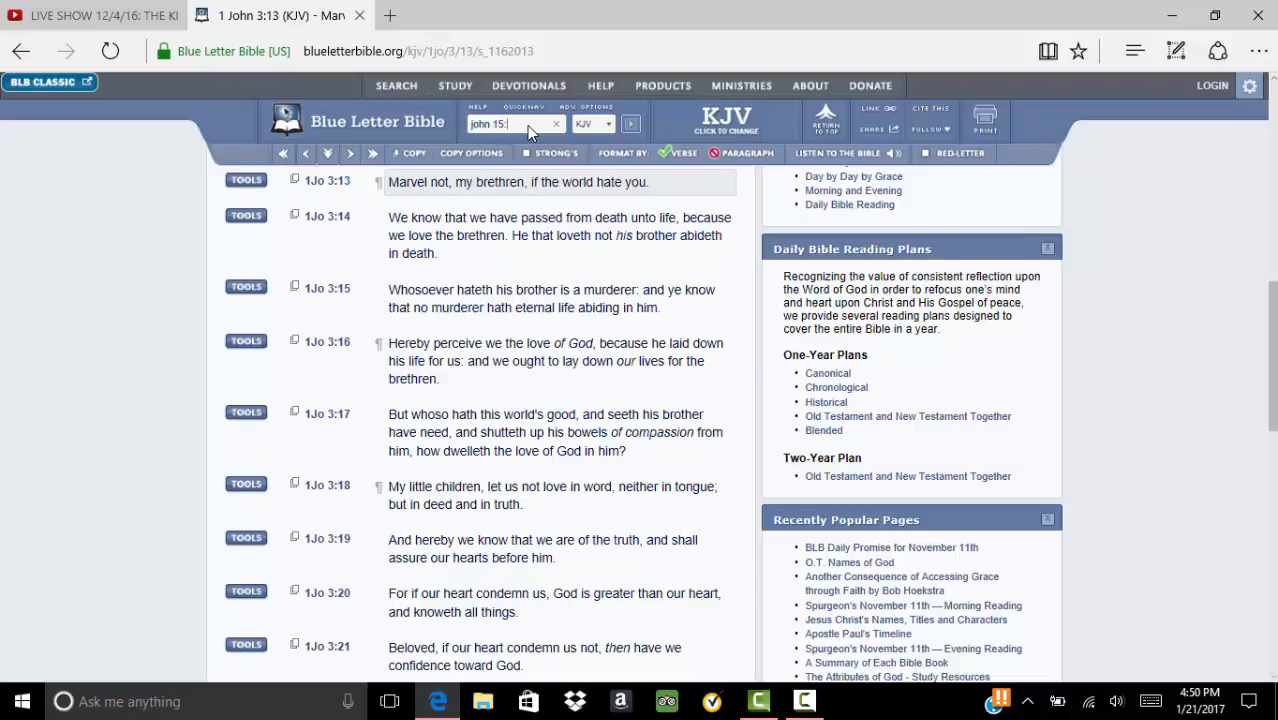
{"action": "type", "text": "18"}
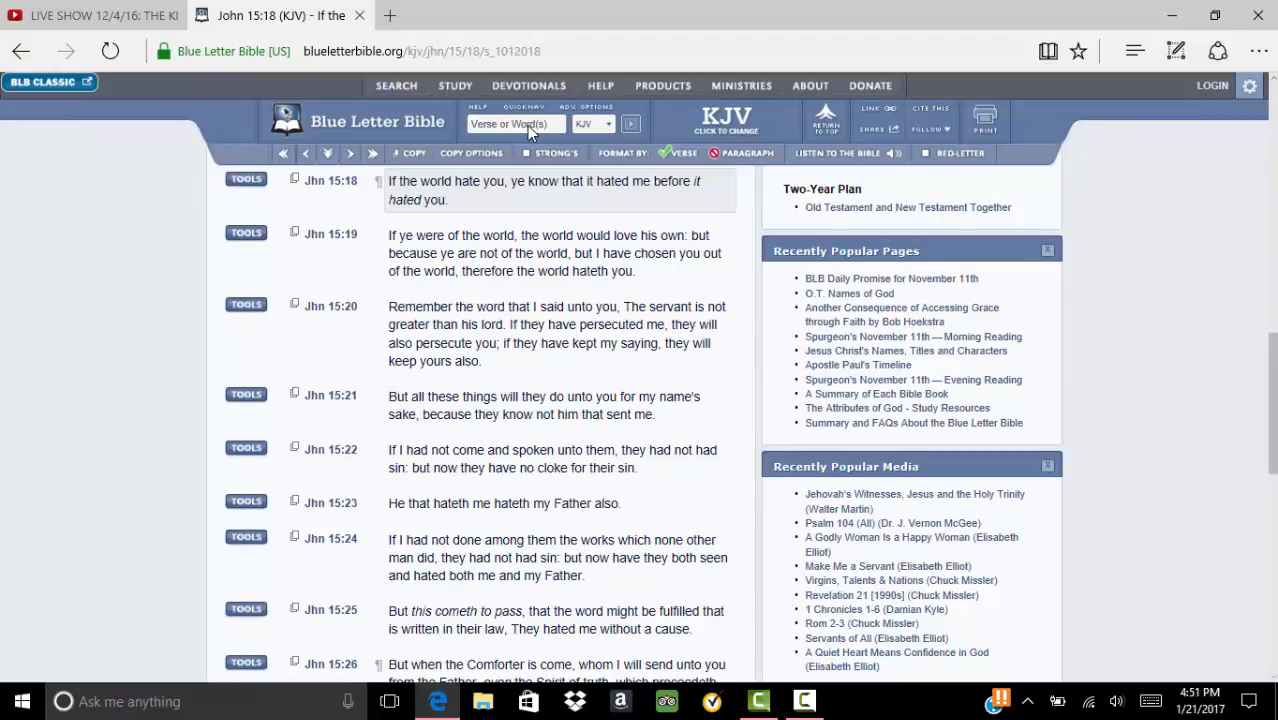
{"action": "mouse_move", "coordinate": [424, 290]}
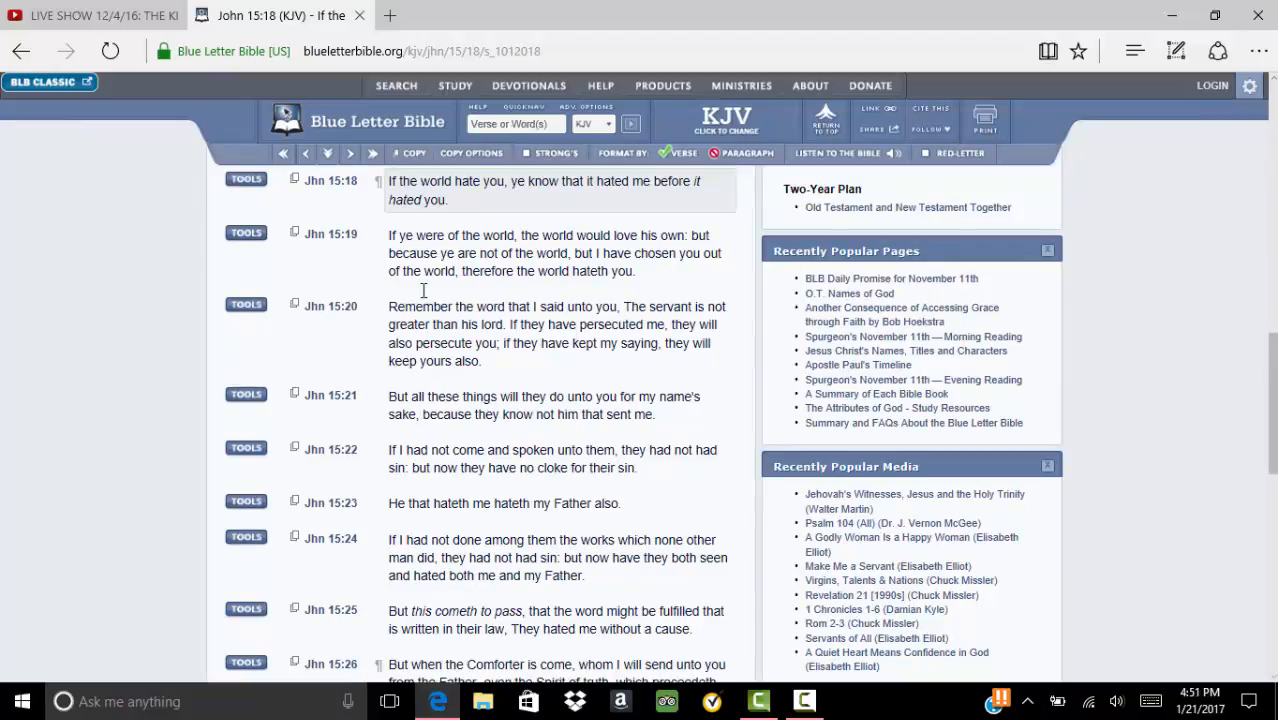
{"action": "mouse_move", "coordinate": [346, 205]}
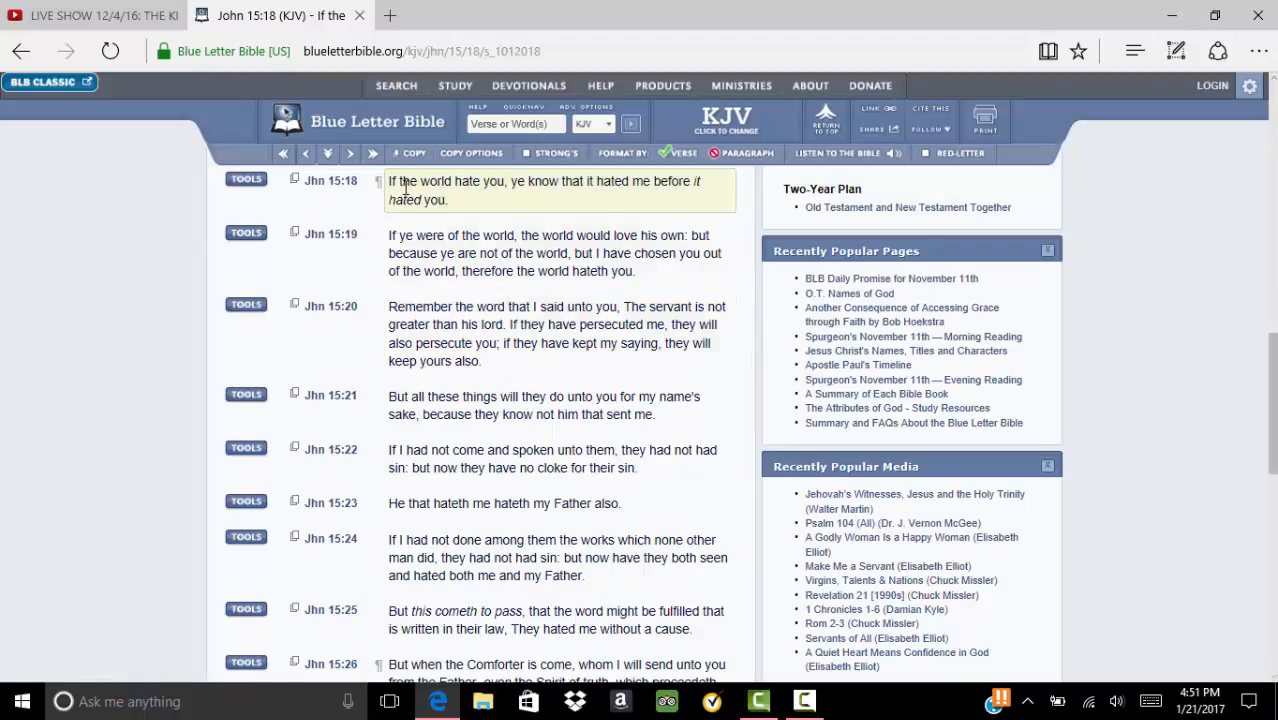
{"action": "mouse_move", "coordinate": [500, 197]}
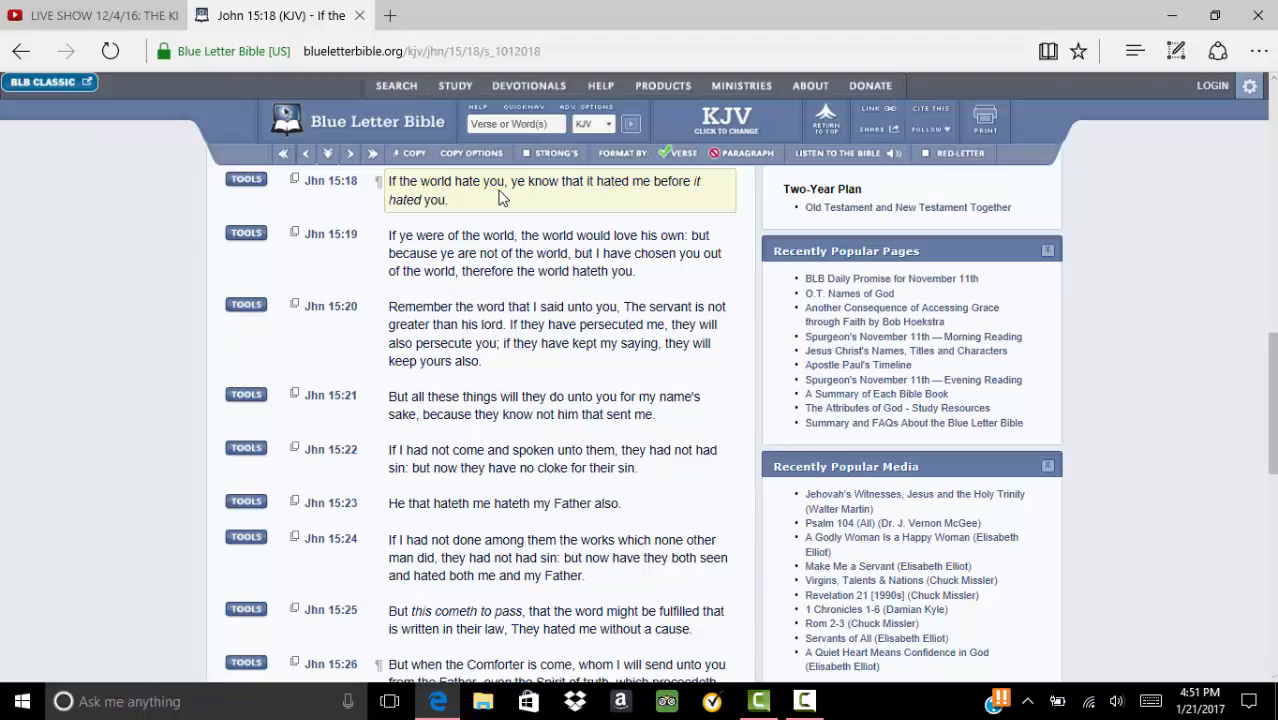
{"action": "mouse_move", "coordinate": [590, 188]}
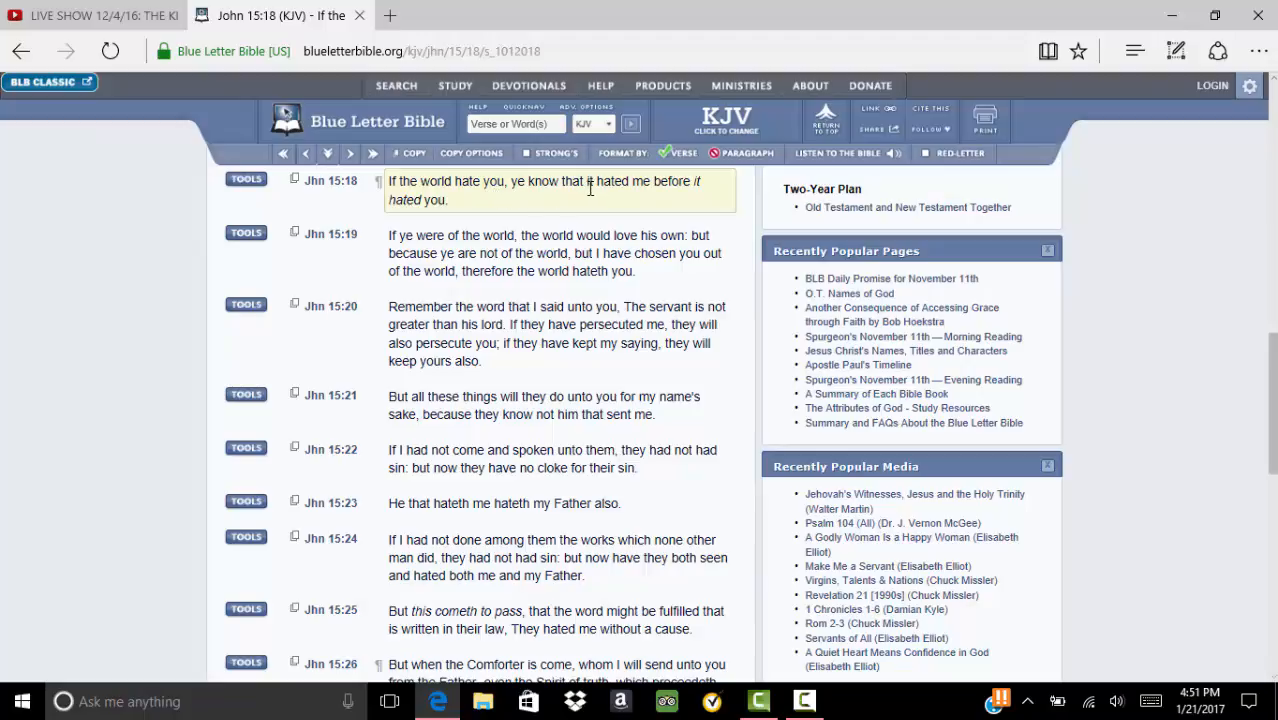
{"action": "mouse_move", "coordinate": [725, 180]}
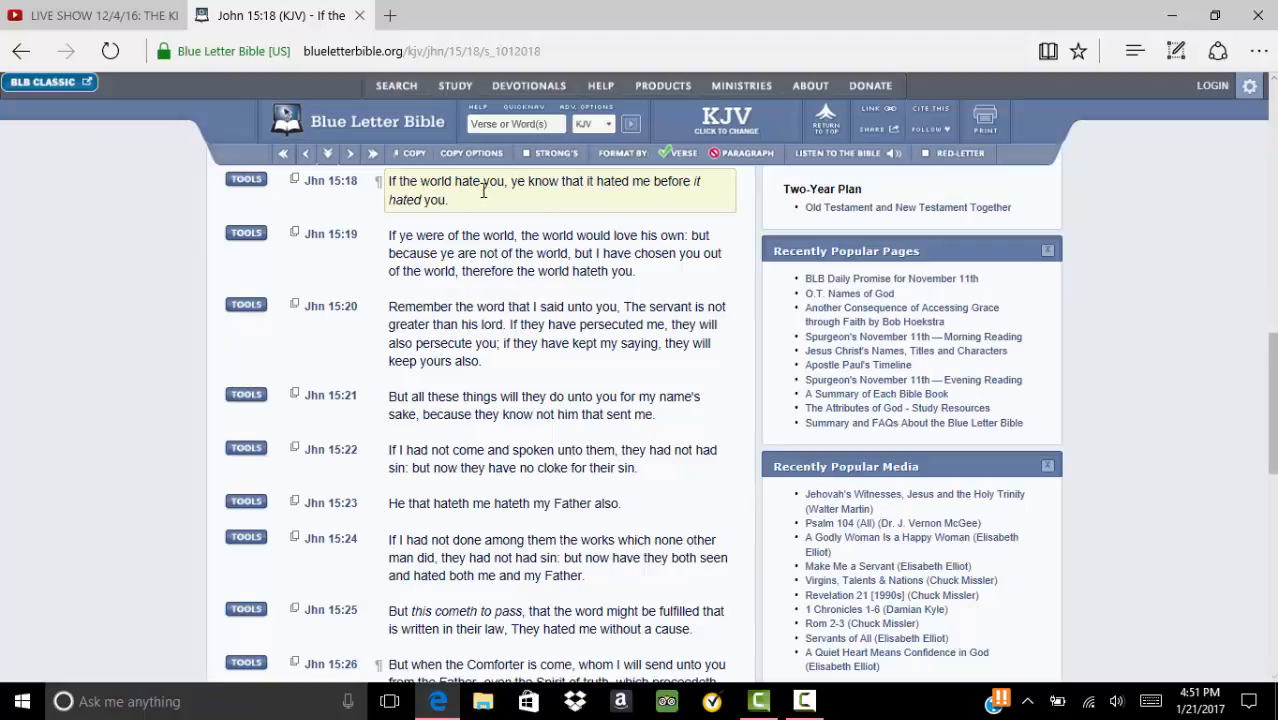
{"action": "mouse_move", "coordinate": [485, 195]}
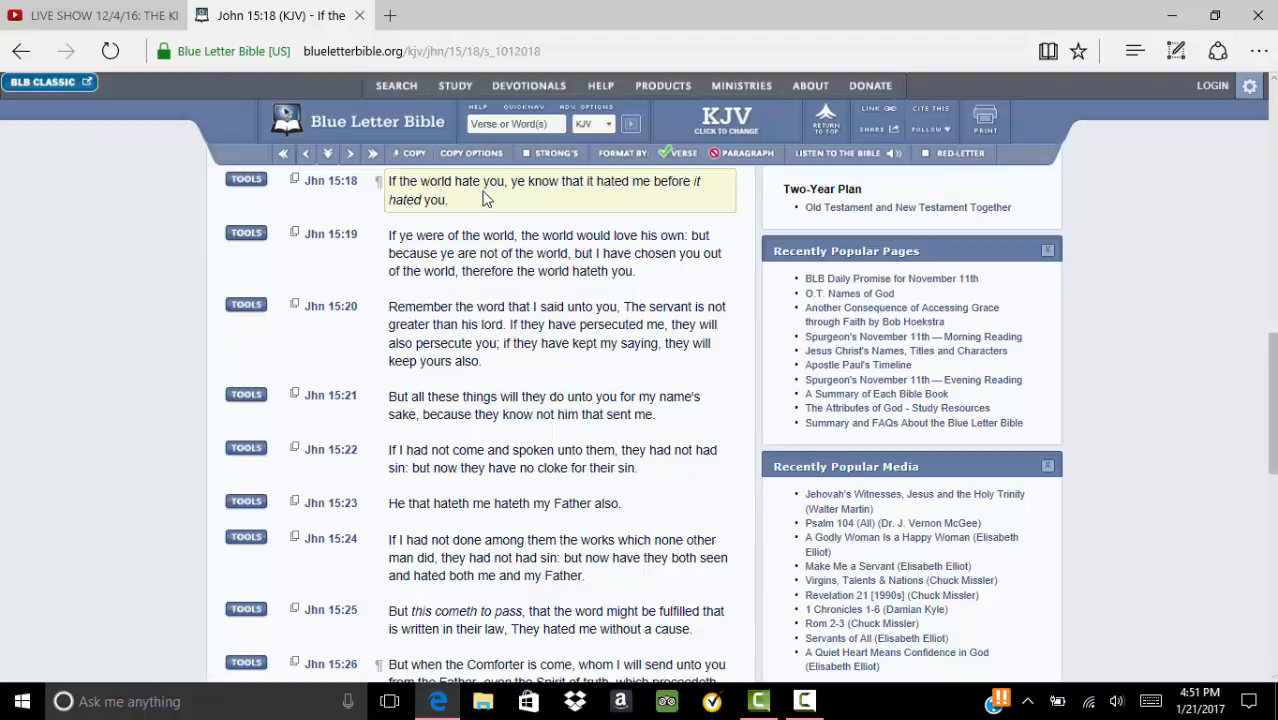
{"action": "mouse_move", "coordinate": [558, 180]}
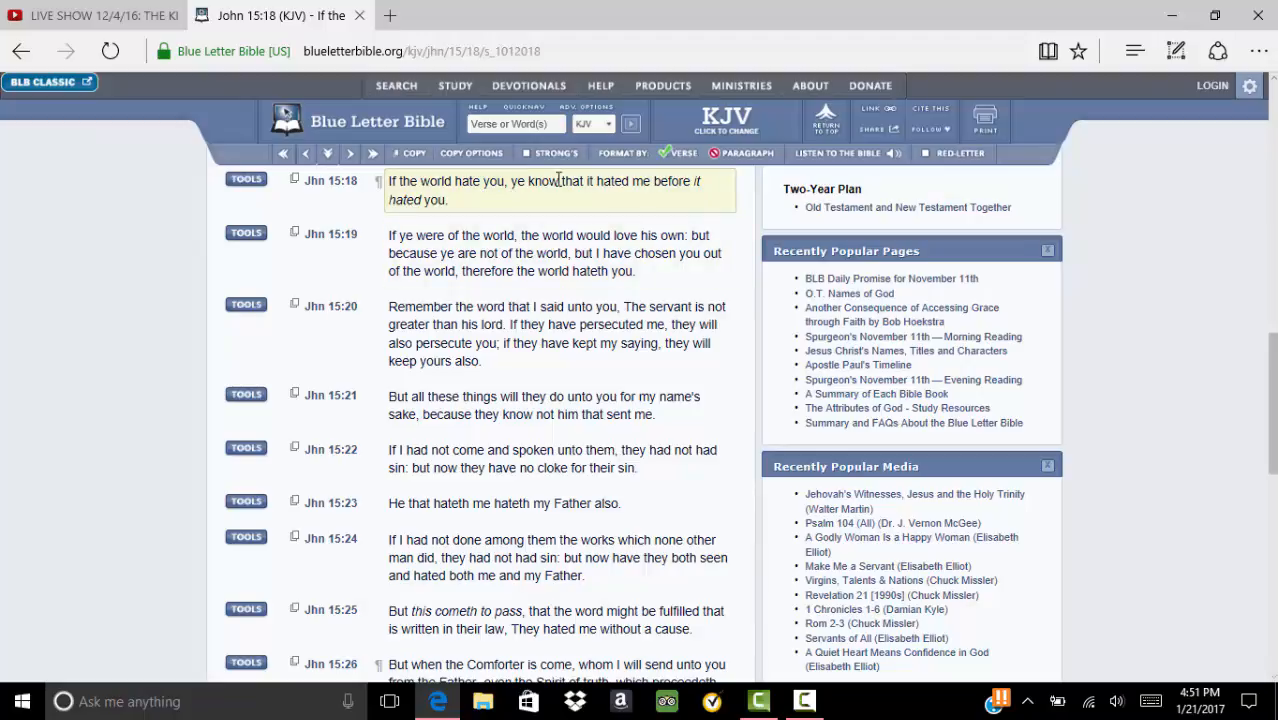
{"action": "mouse_move", "coordinate": [498, 180]}
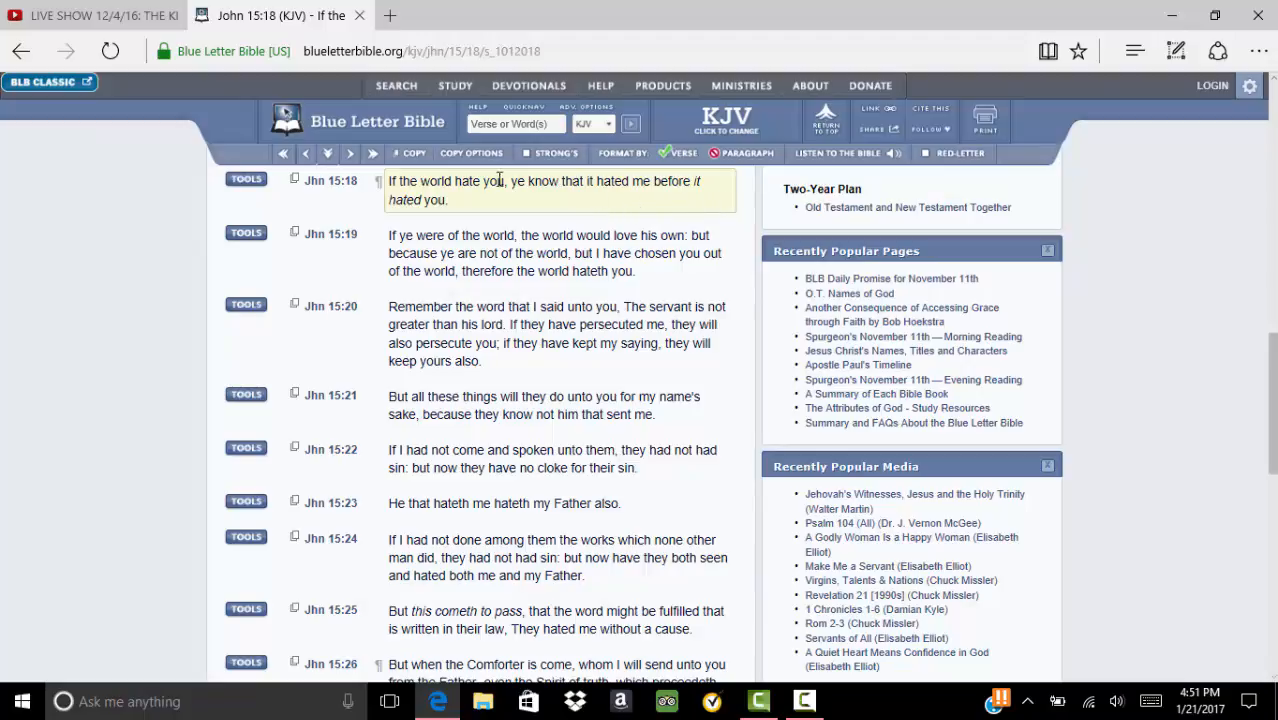
{"action": "mouse_move", "coordinate": [629, 189]}
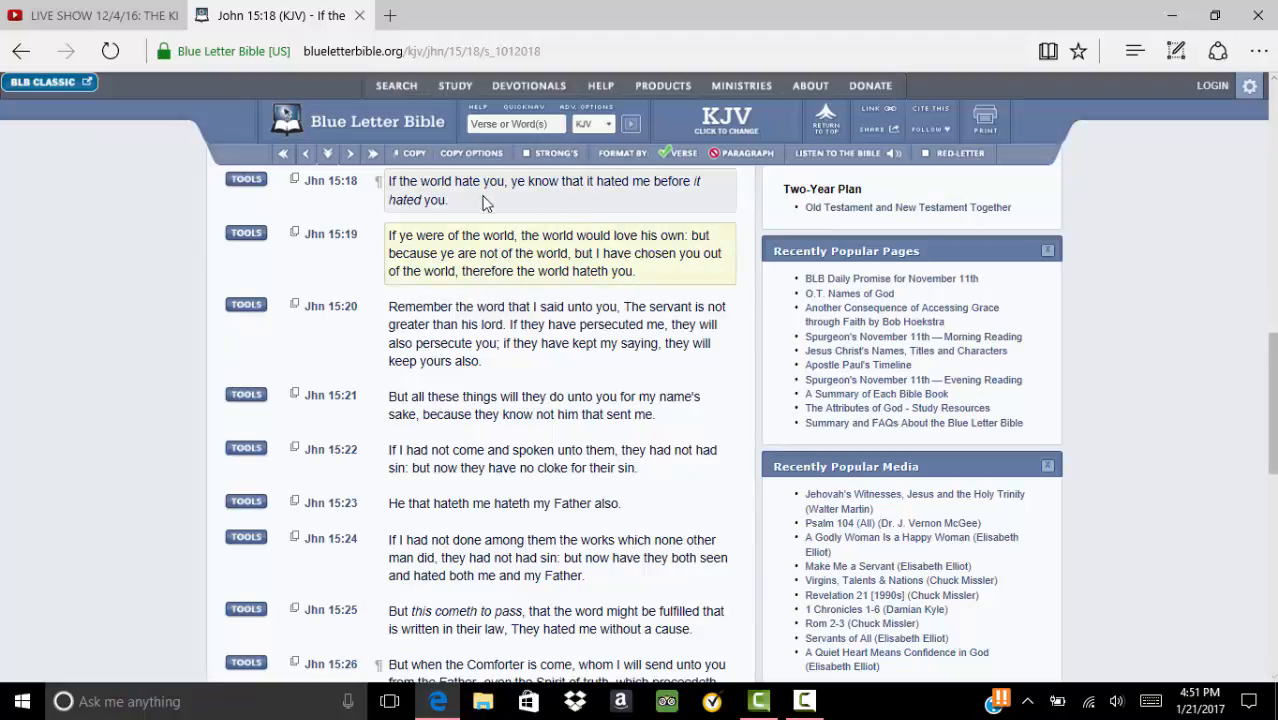
{"action": "mouse_move", "coordinate": [409, 235]}
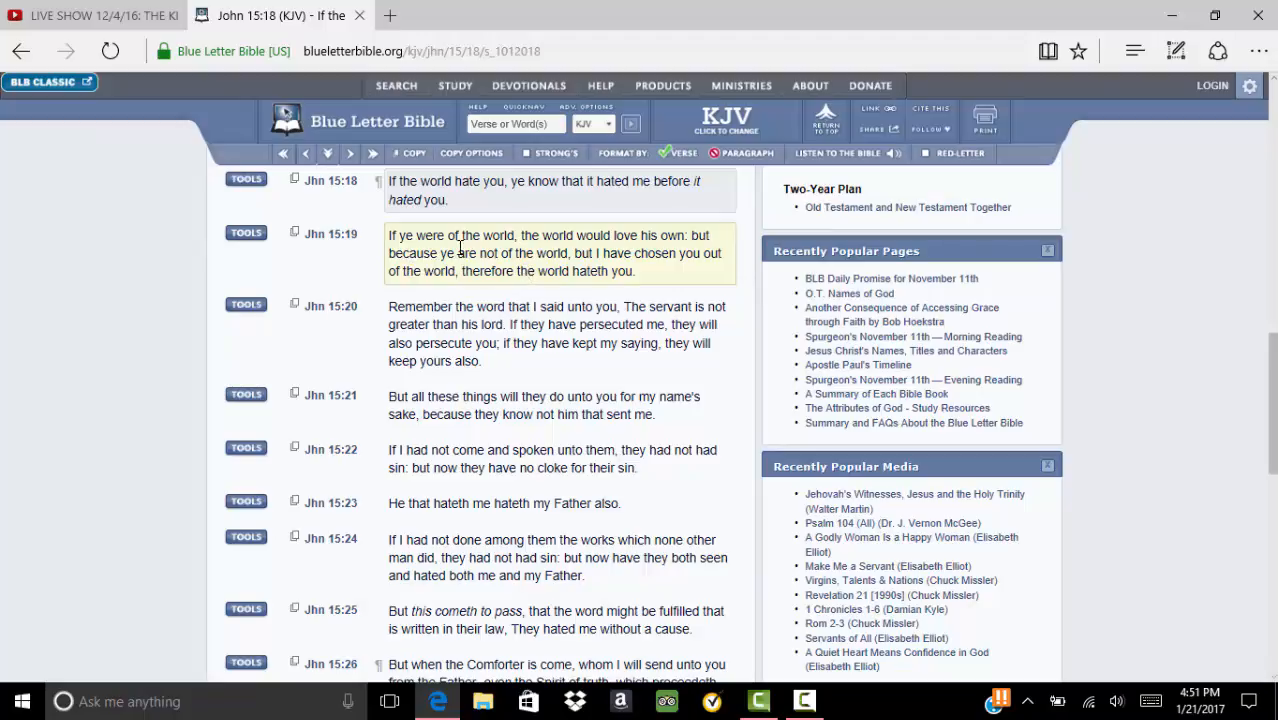
{"action": "mouse_move", "coordinate": [480, 245]}
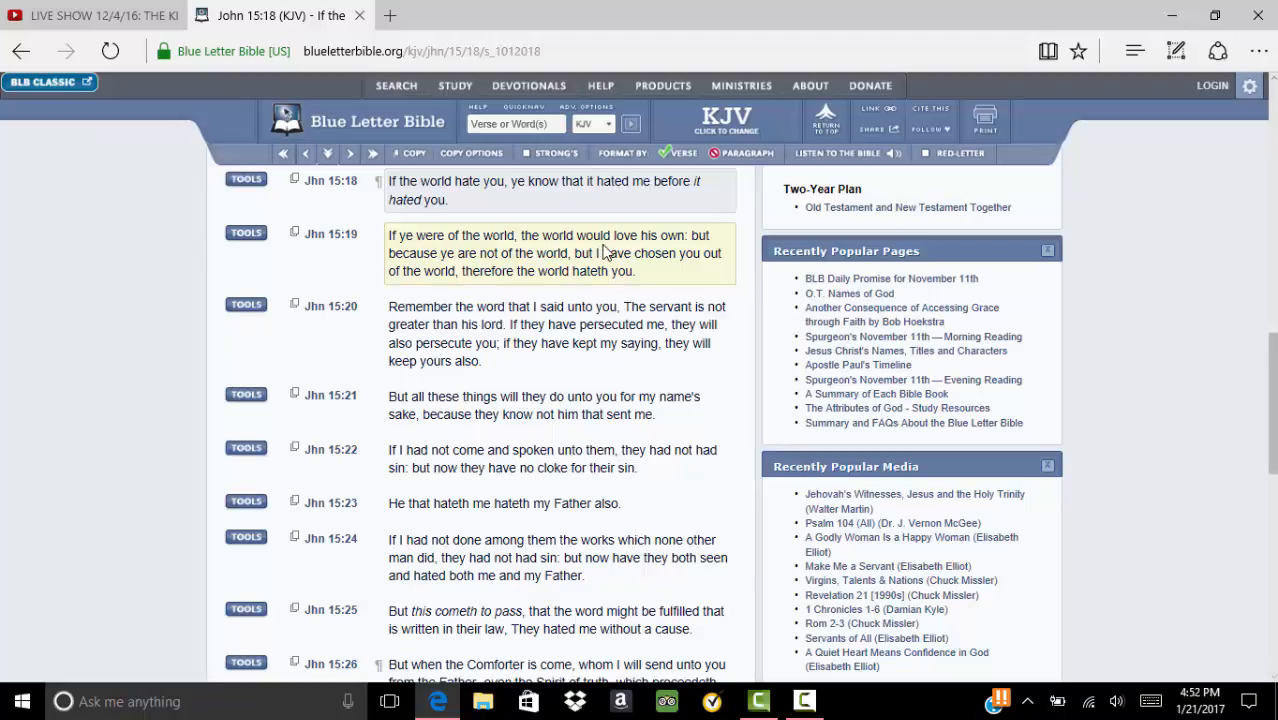
{"action": "mouse_move", "coordinate": [690, 250]}
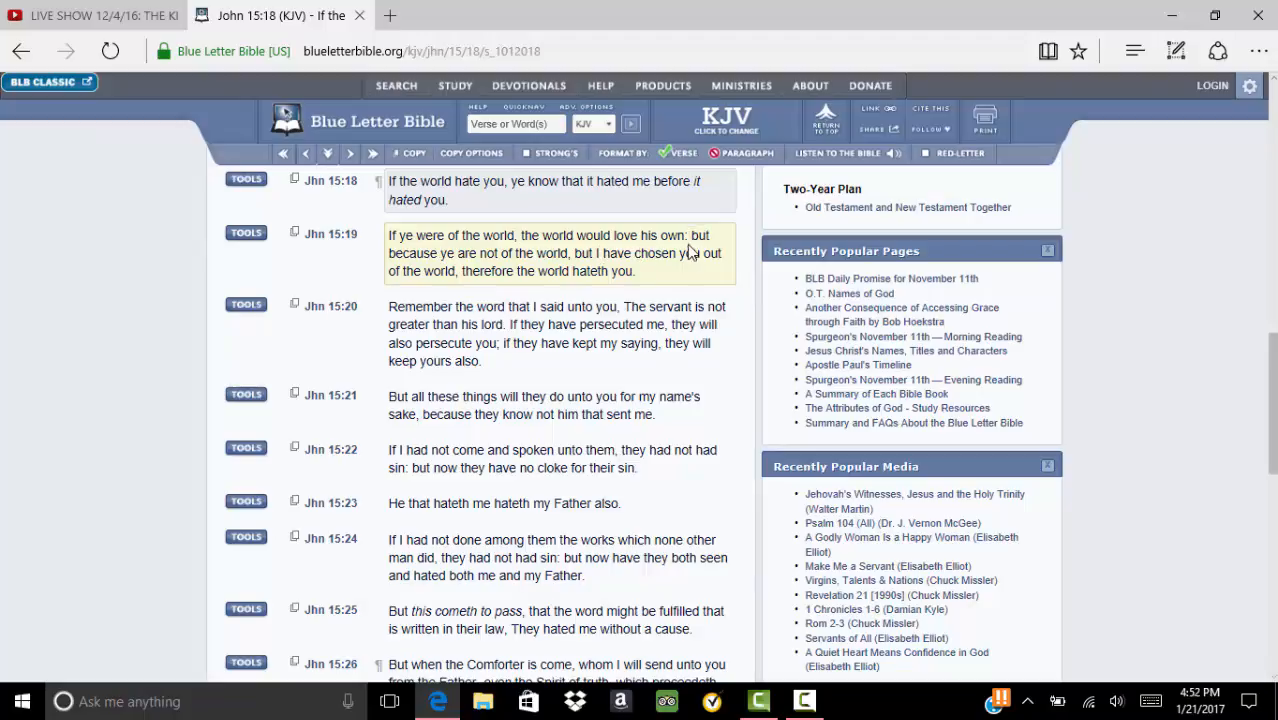